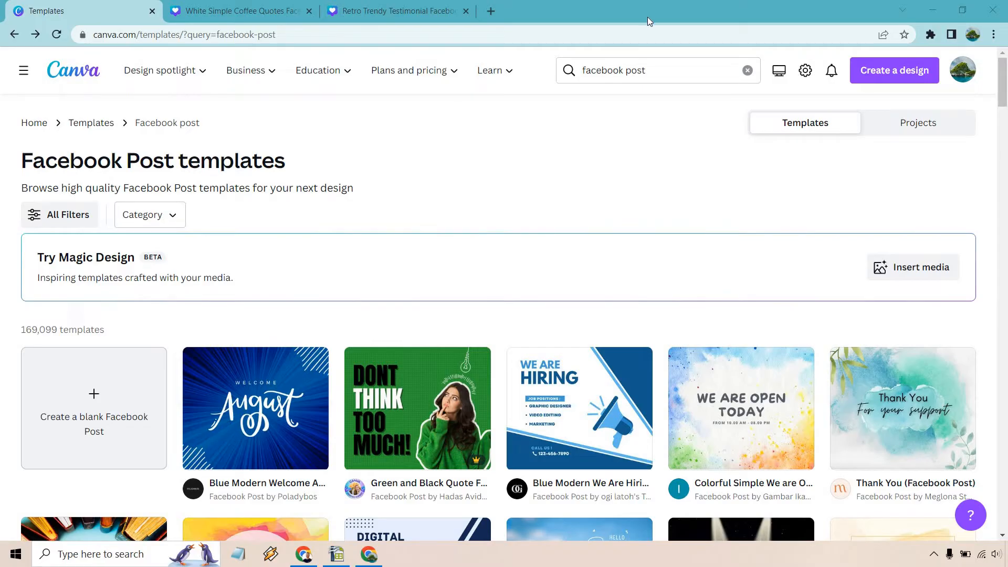
mouse_move(561, 153)
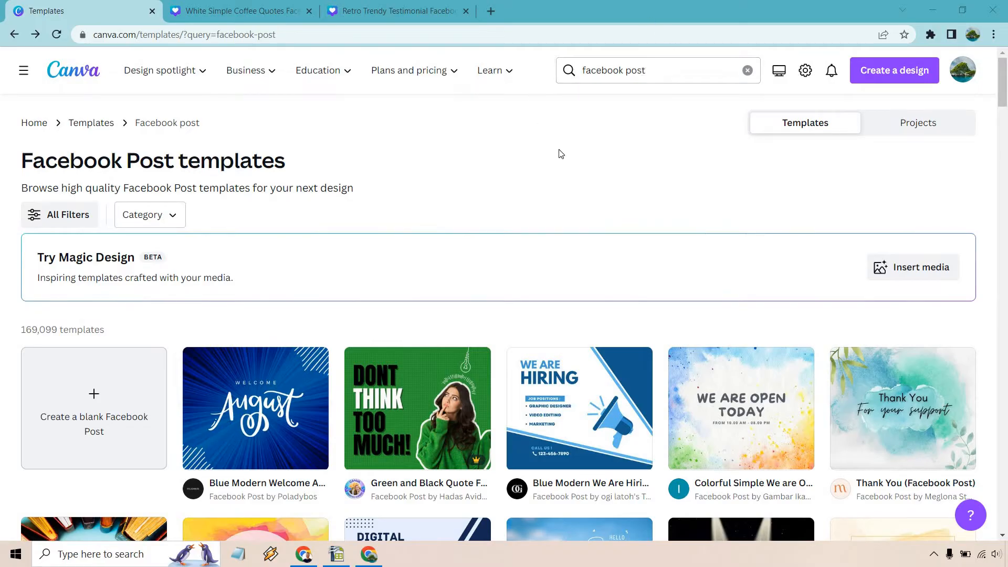
Step: Scroll down through the Facebook post template results to find the coffee-quote and testimonial templates
scroll("down", 3)
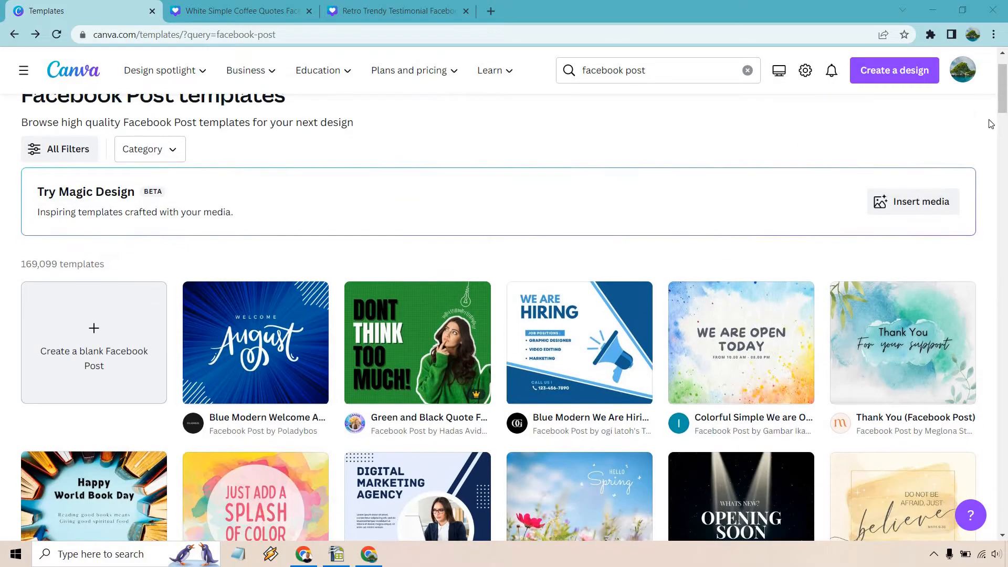
scroll("down", 3)
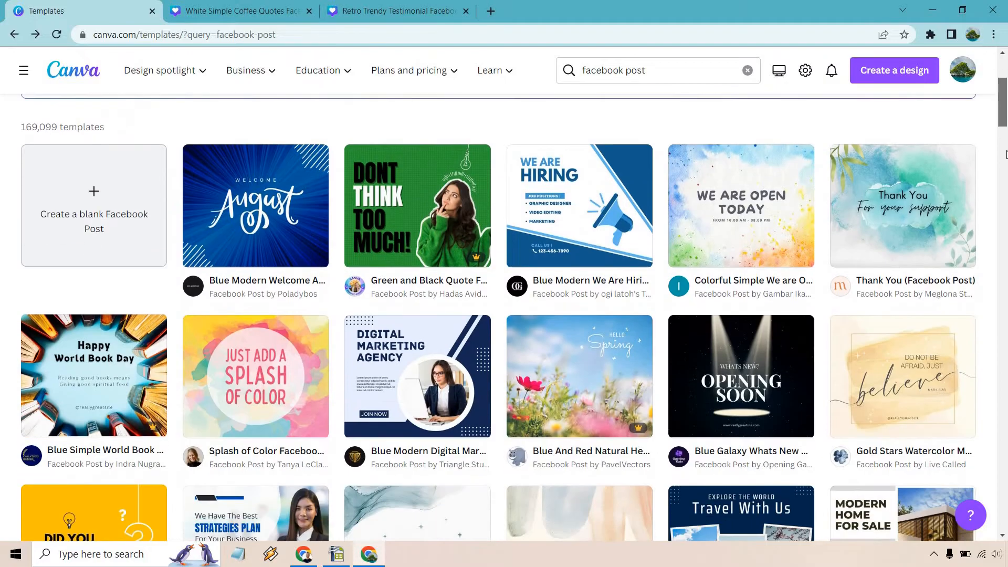
scroll("down", 3)
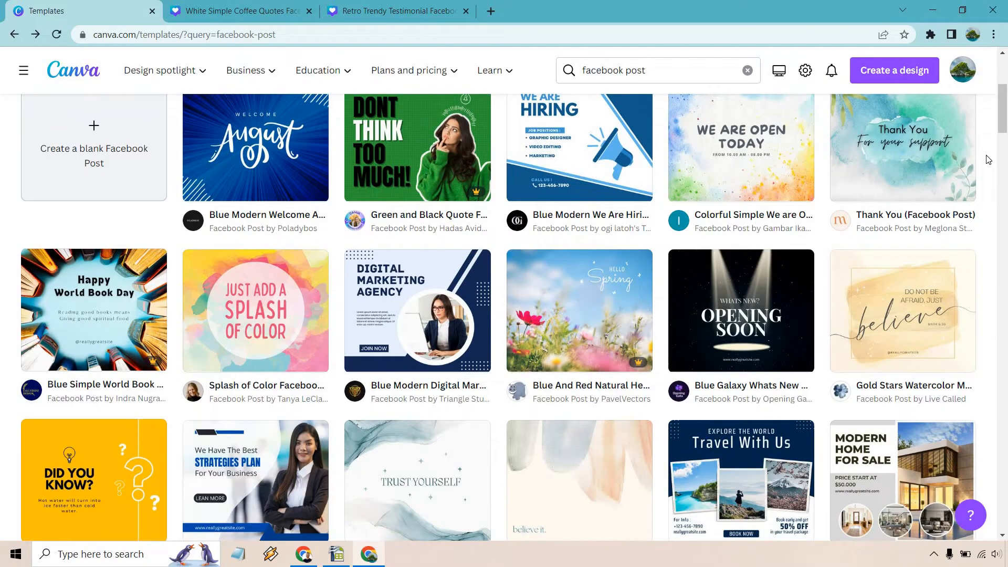
scroll("down", 3)
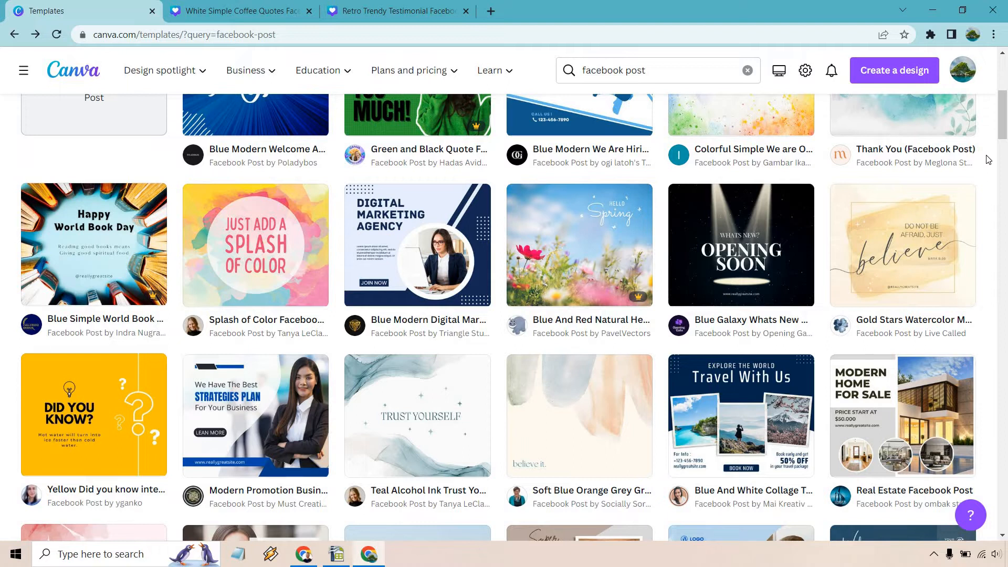
scroll("down", 3)
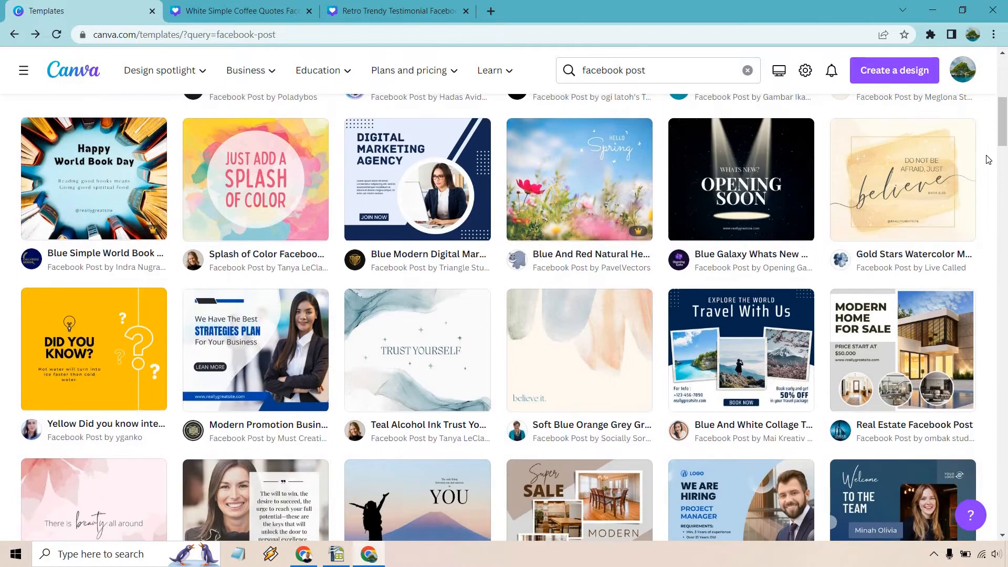
scroll("down", 3)
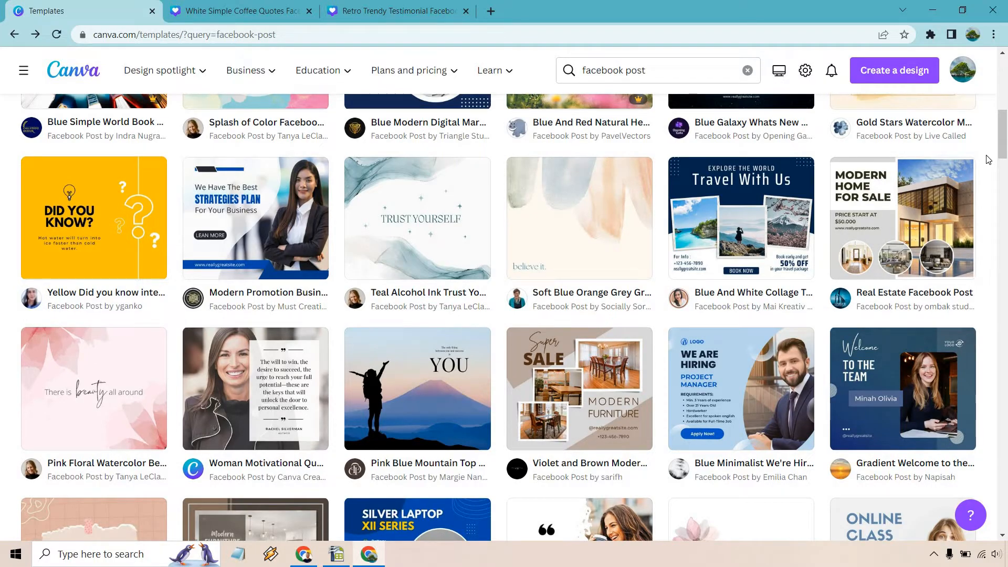
scroll("down", 3)
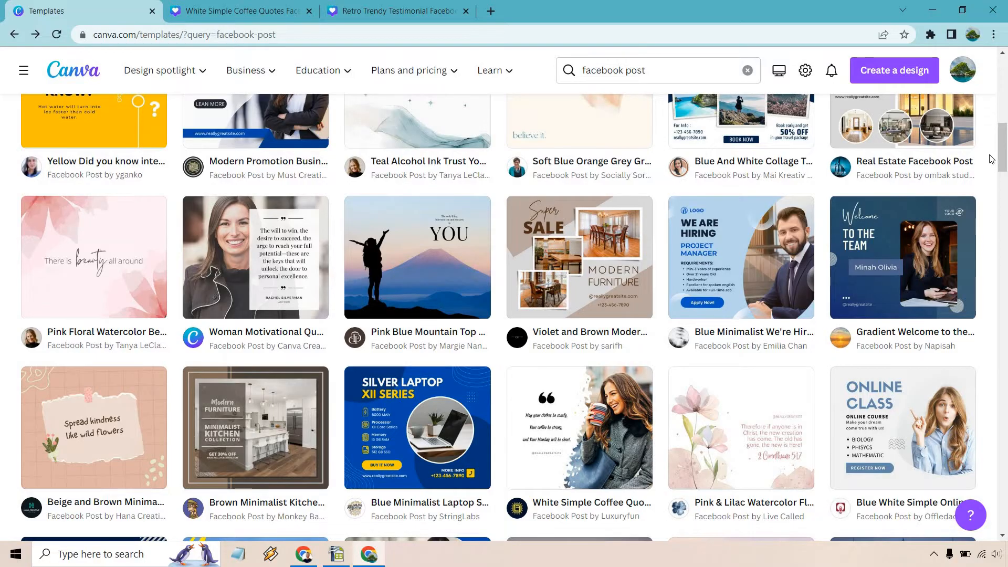
scroll("down", 3)
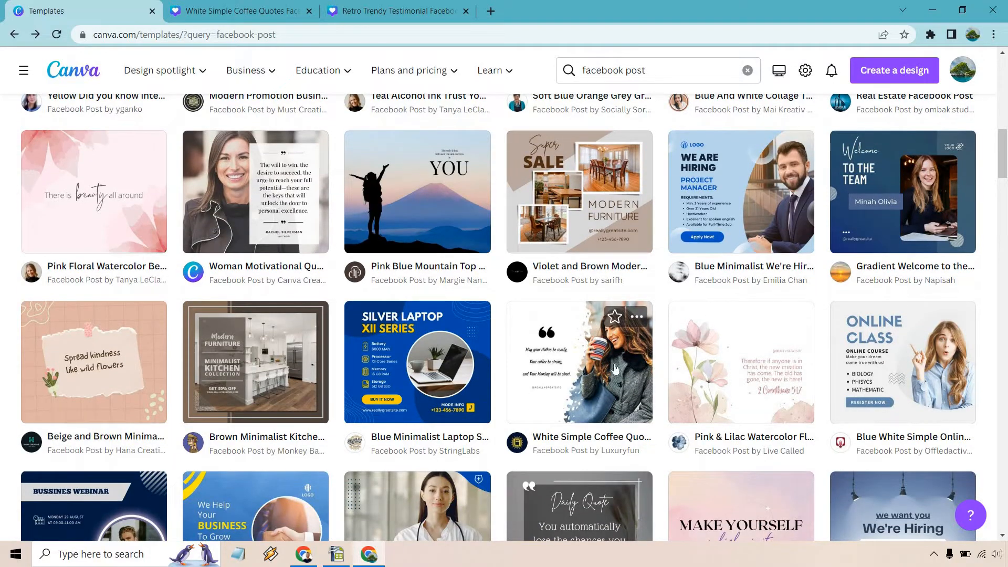
mouse_move(545, 366)
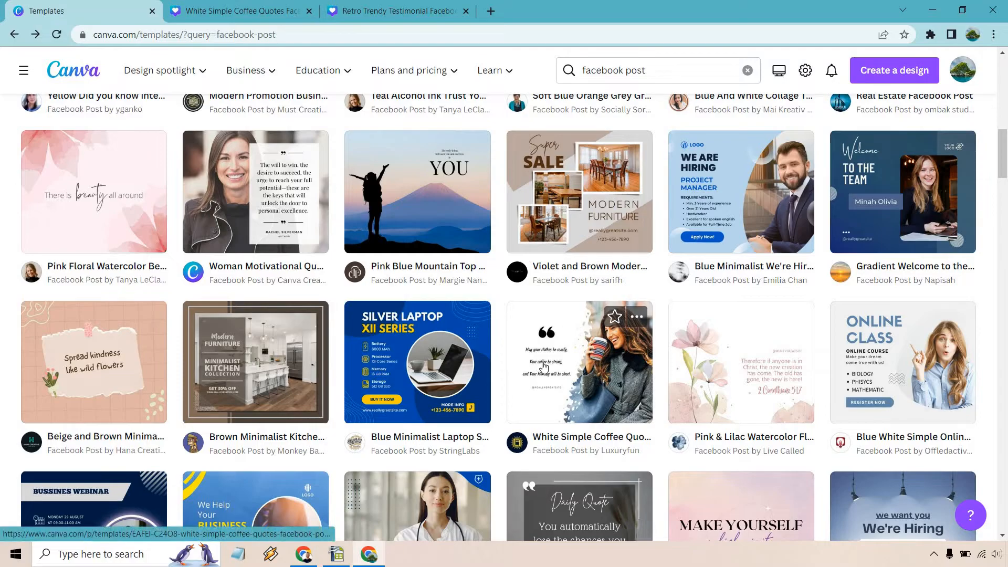
mouse_move(618, 370)
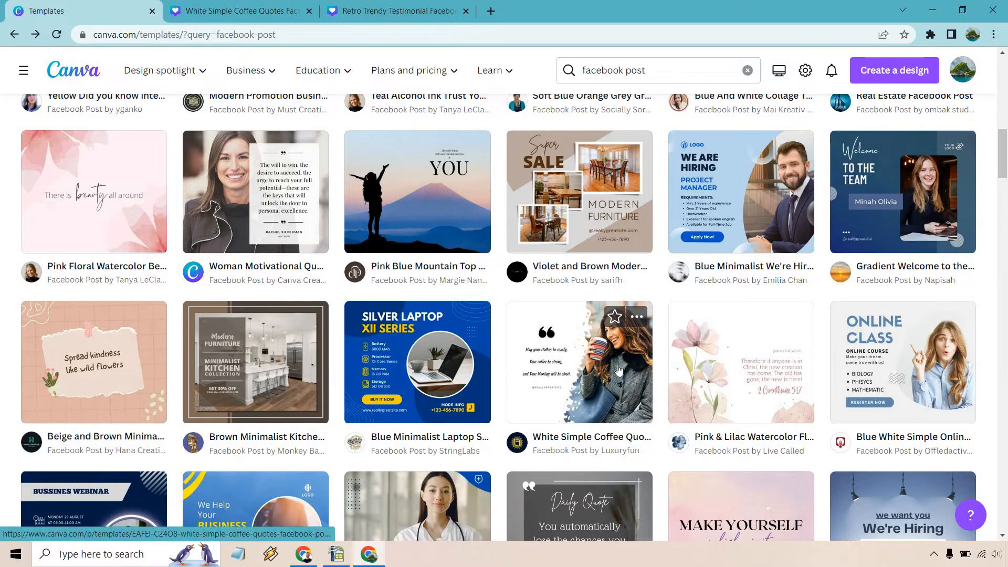
mouse_move(536, 367)
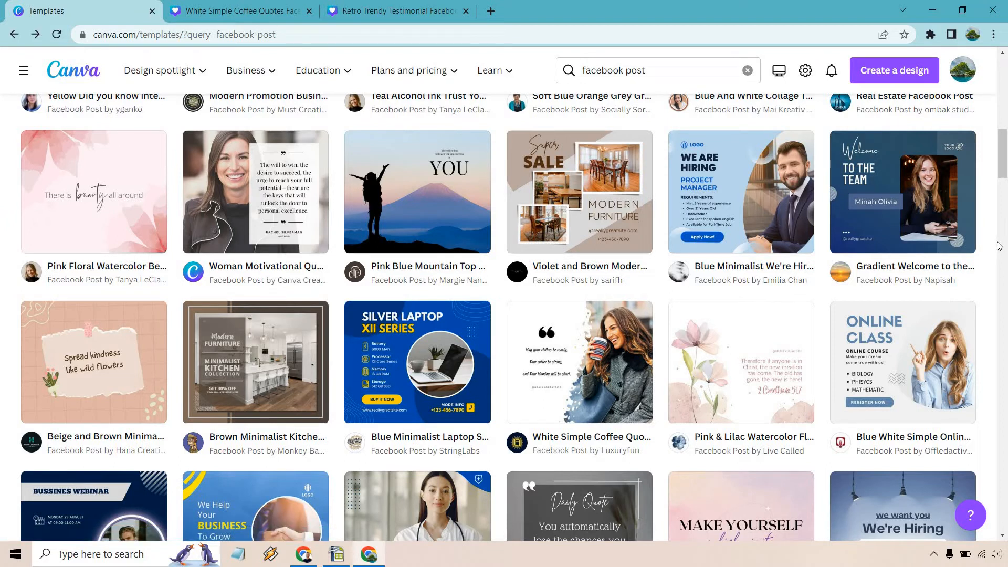
scroll("down", 3)
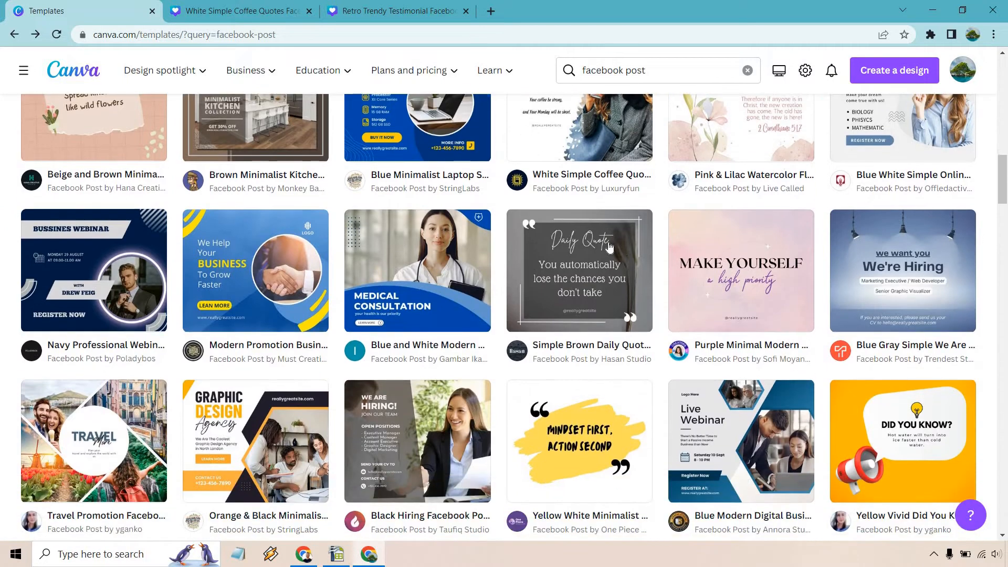
mouse_move(308, 278)
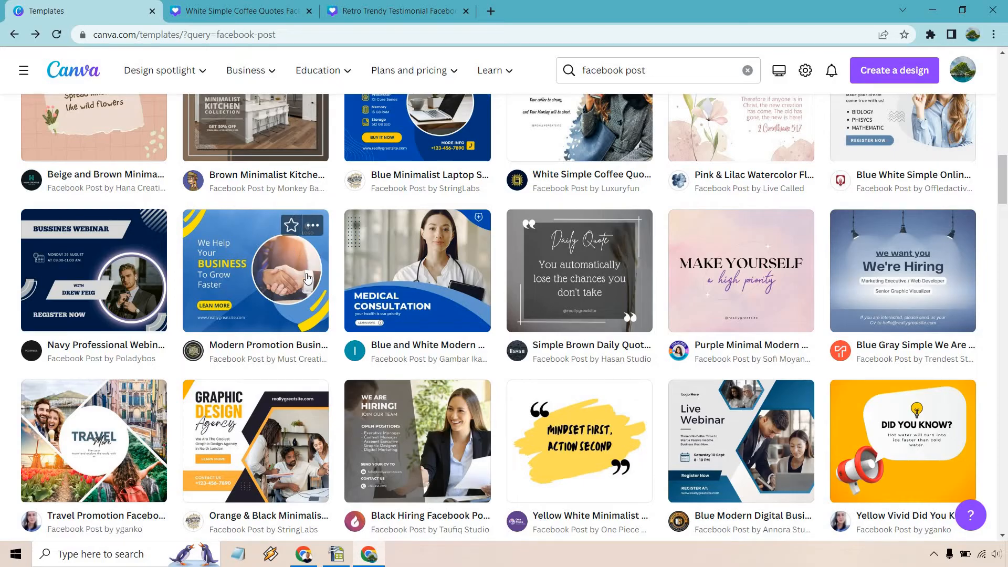
mouse_move(293, 268)
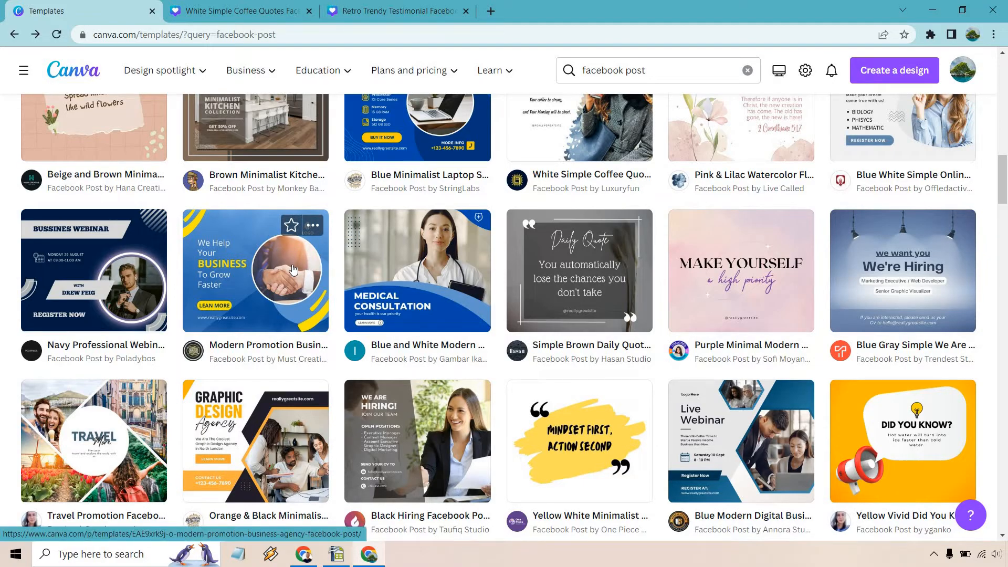
mouse_move(231, 227)
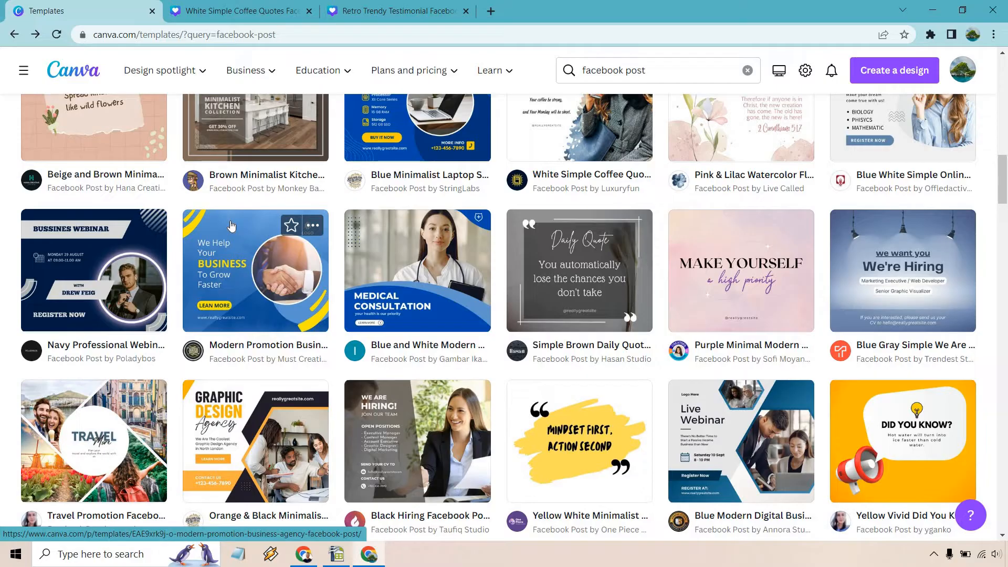
mouse_move(240, 251)
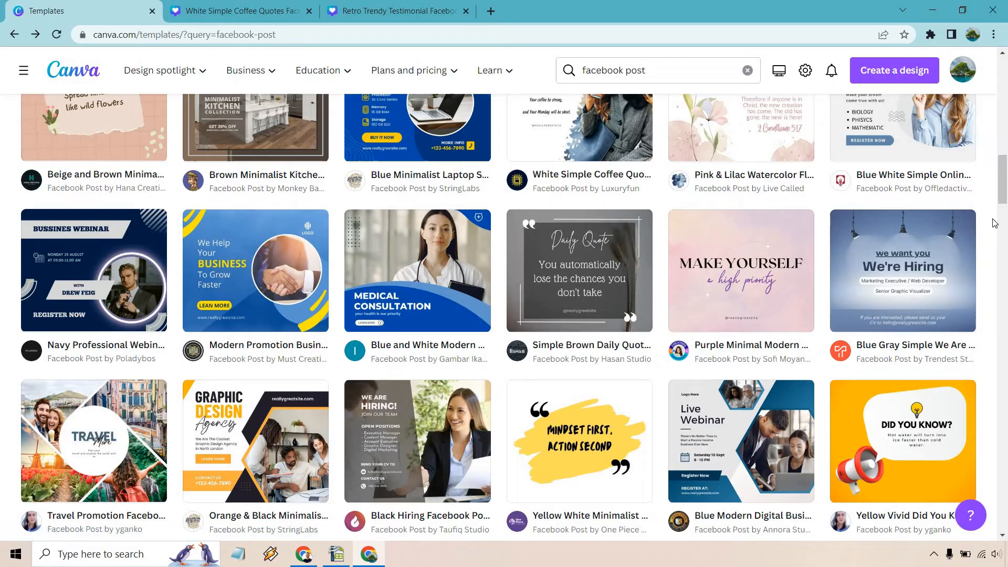
scroll("down", 3)
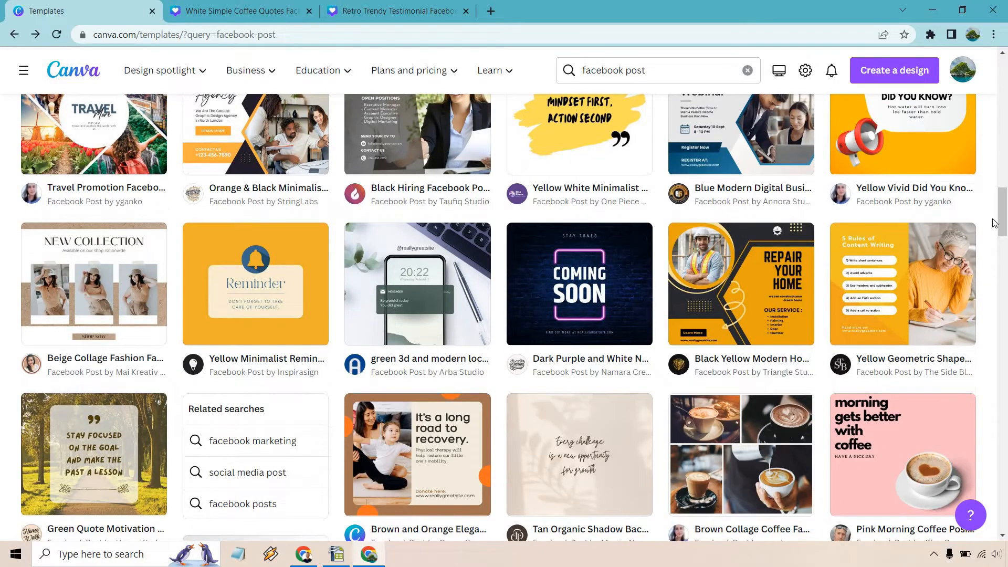
scroll("down", 3)
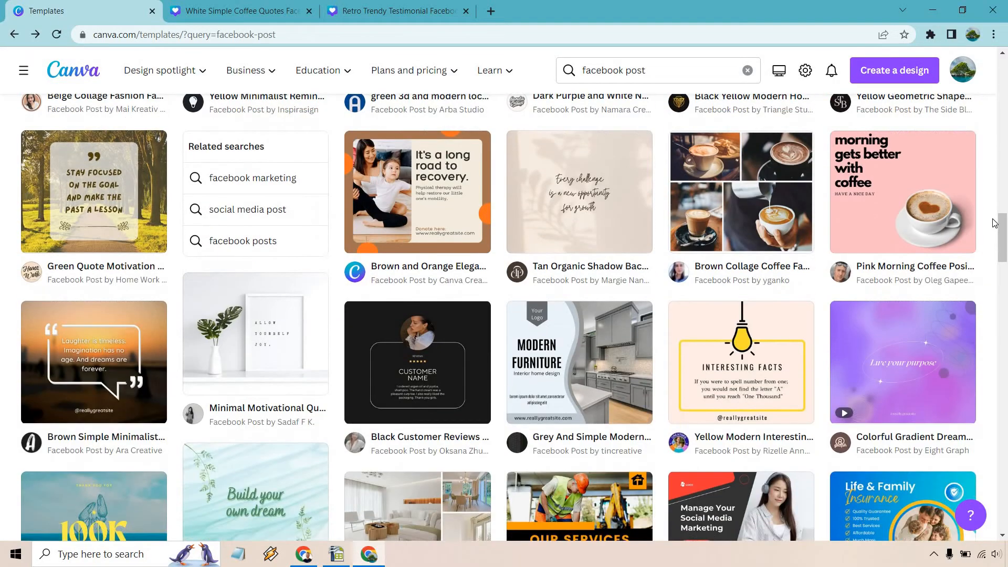
scroll("down", 3)
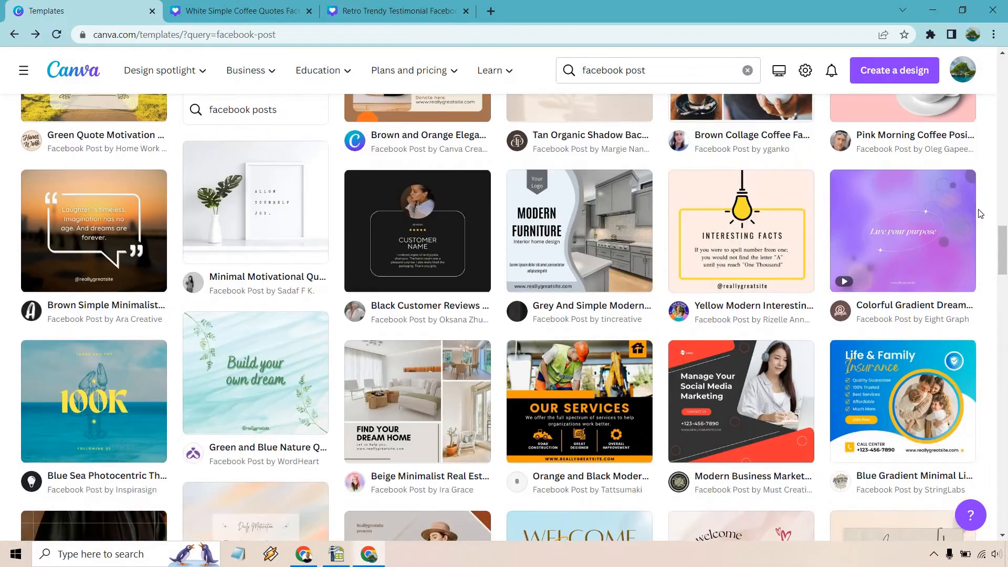
scroll("down", 3)
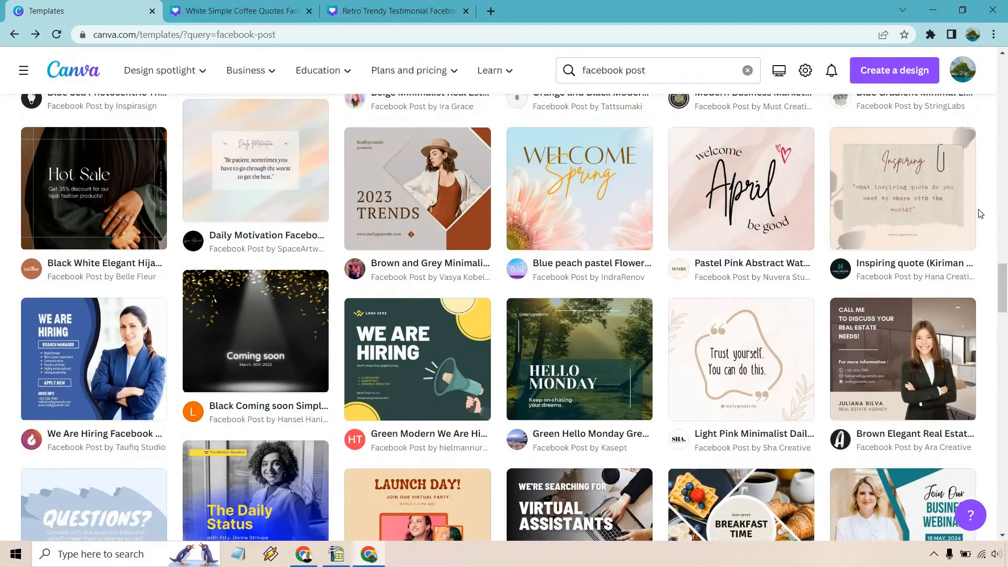
scroll("down", 3)
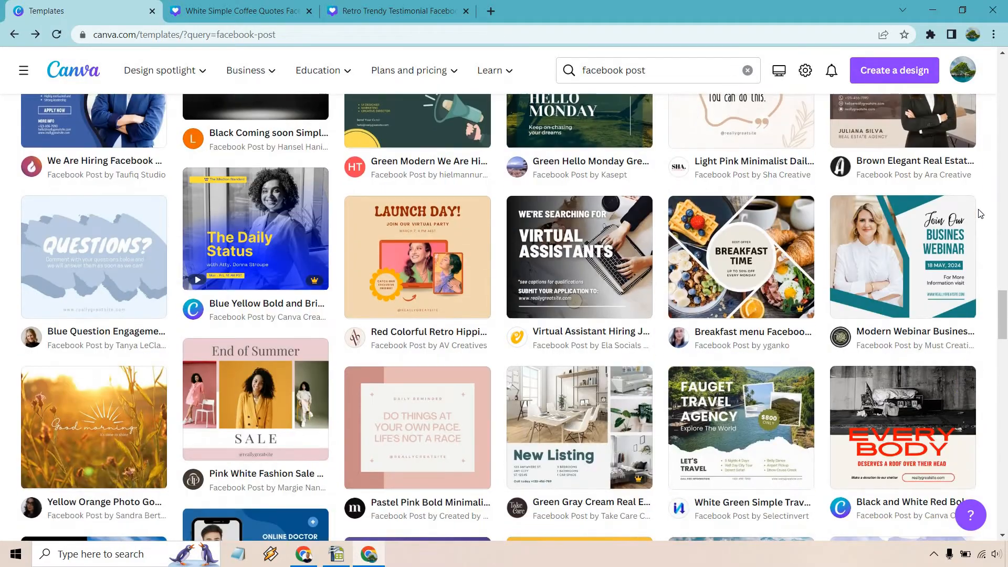
scroll("down", 3)
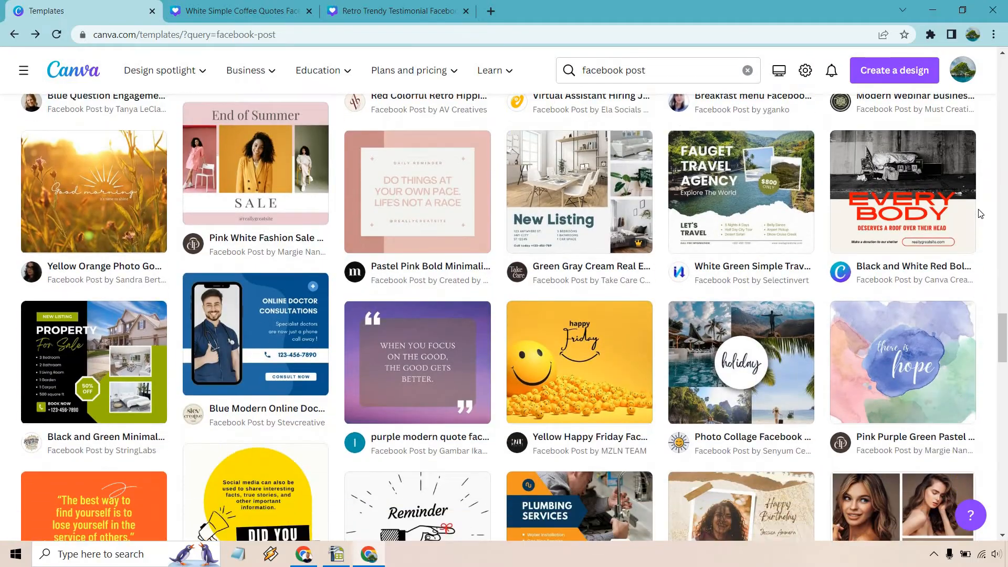
scroll("down", 3)
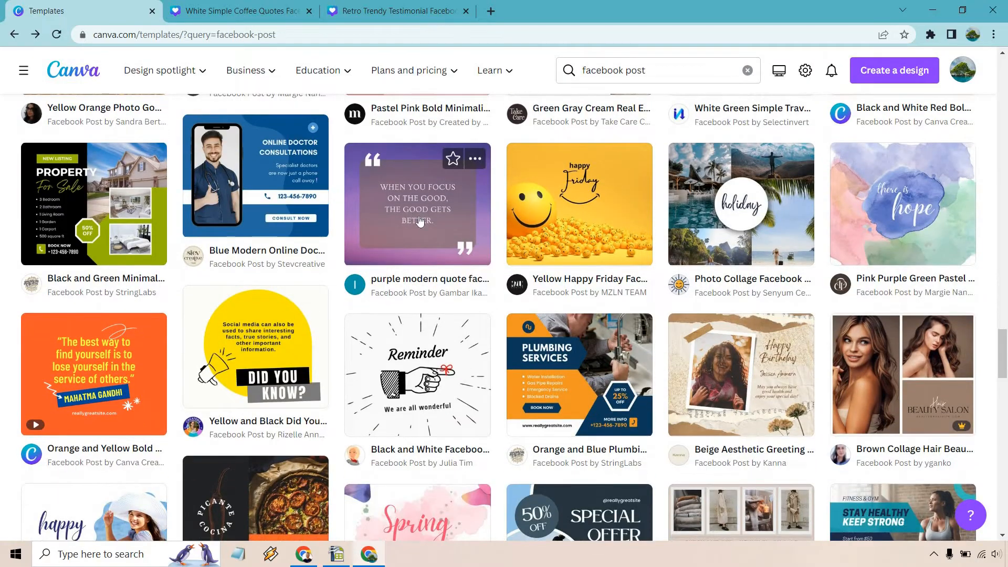
mouse_move(418, 203)
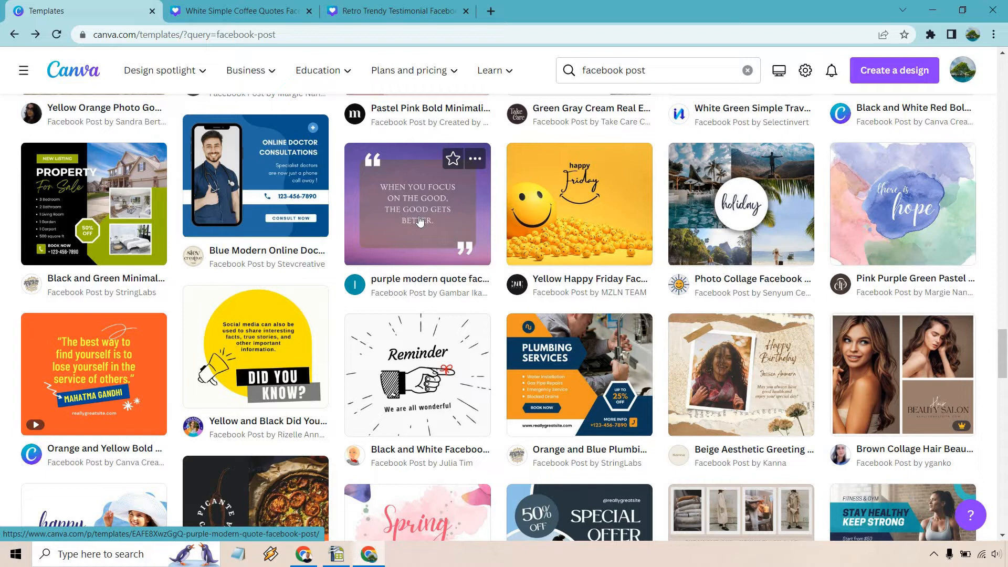
mouse_move(995, 224)
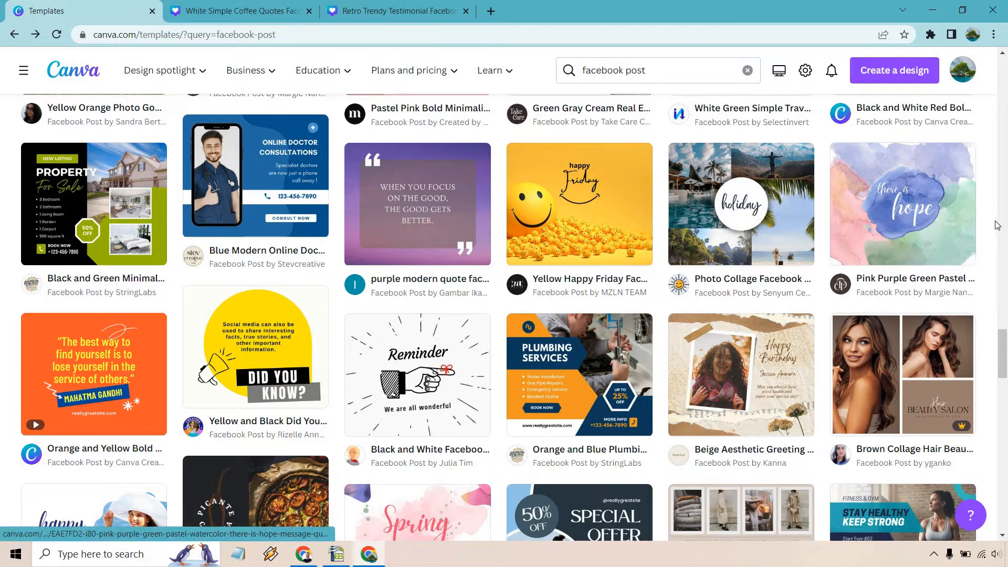
scroll("down", 3)
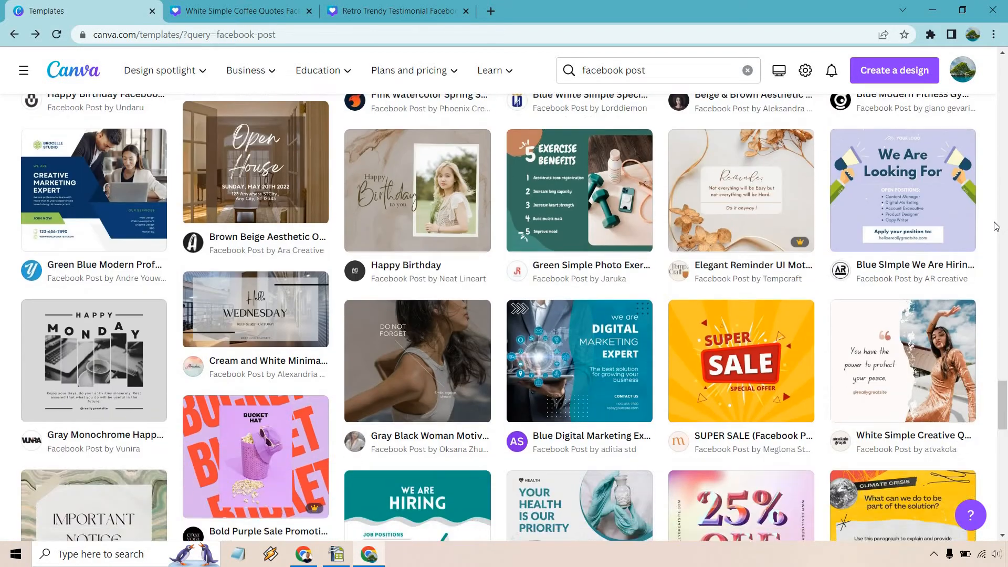
scroll("down", 3)
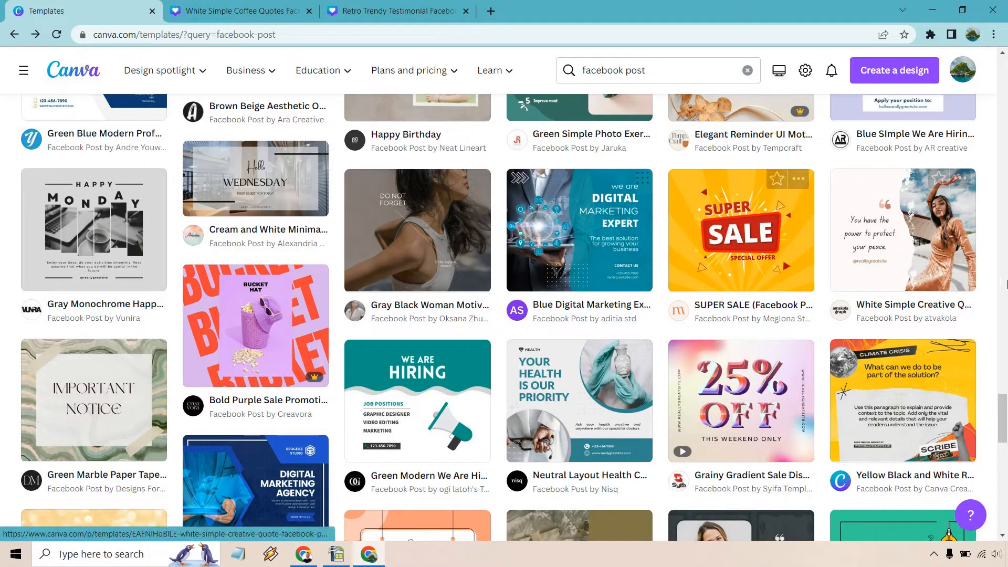
scroll("down", 3)
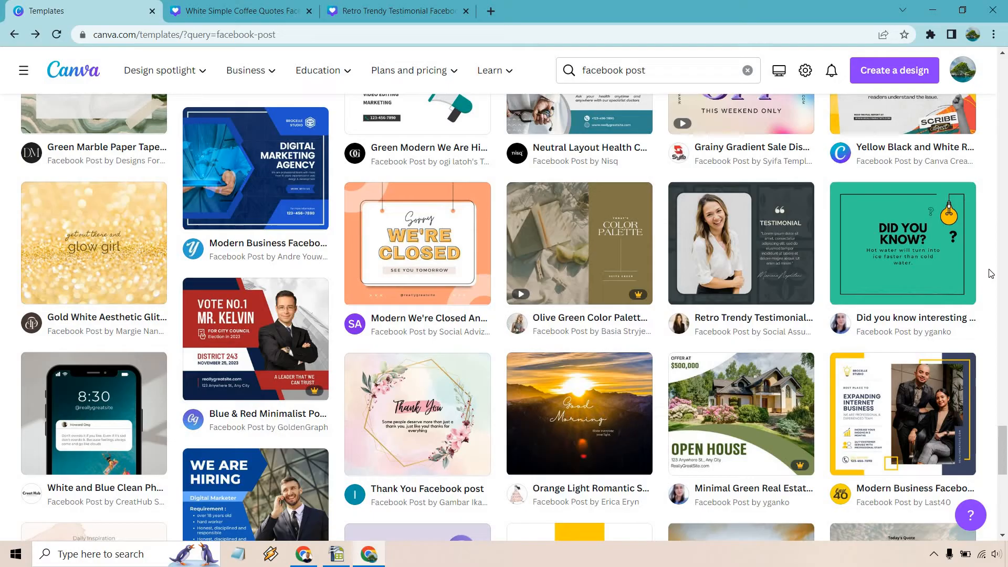
mouse_move(707, 231)
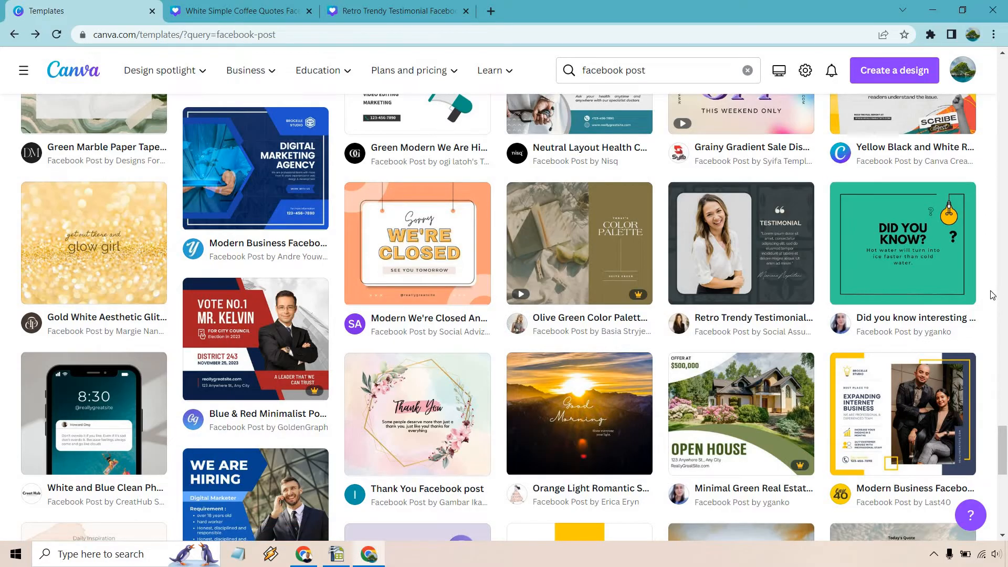
scroll("down", 3)
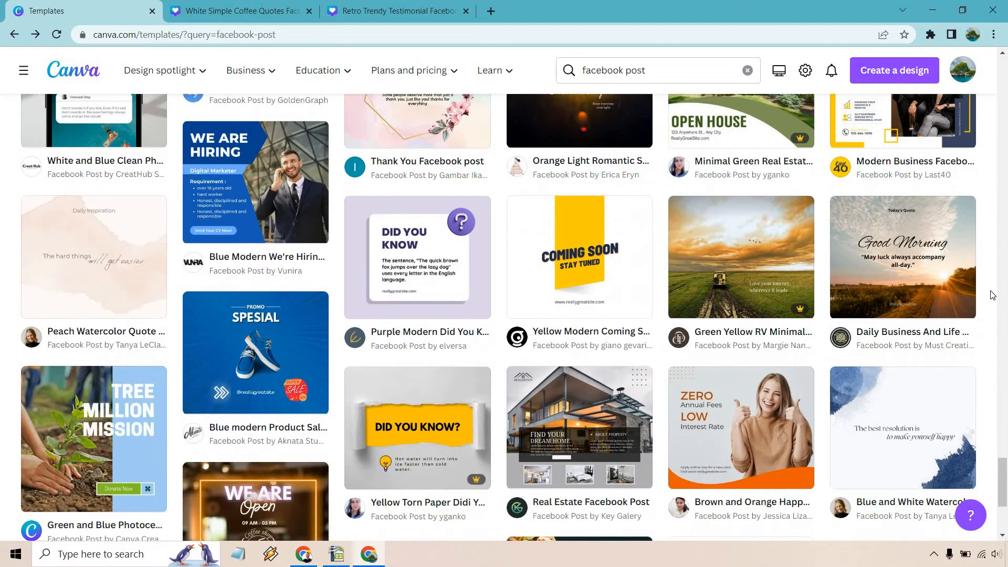
scroll("down", 3)
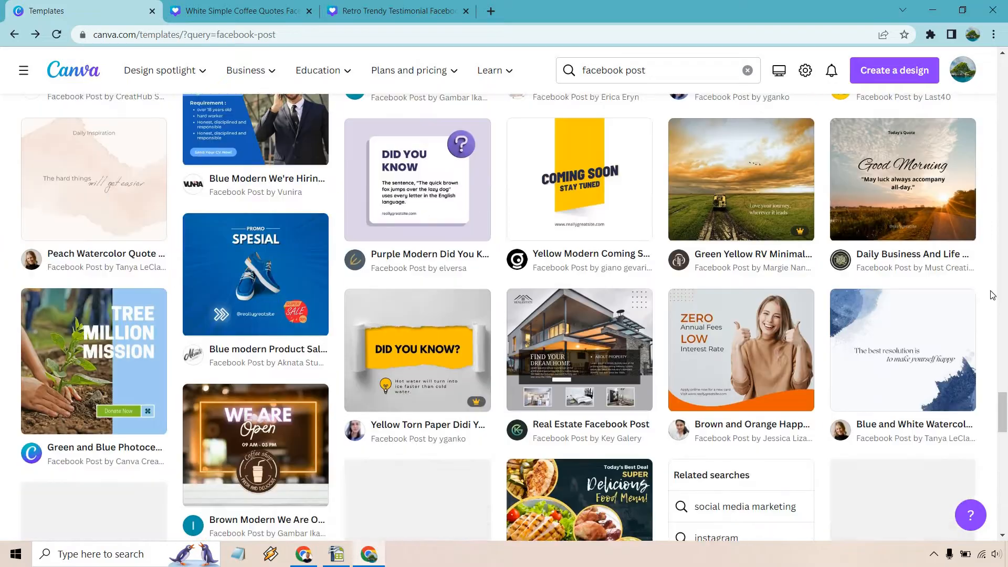
scroll("down", 3)
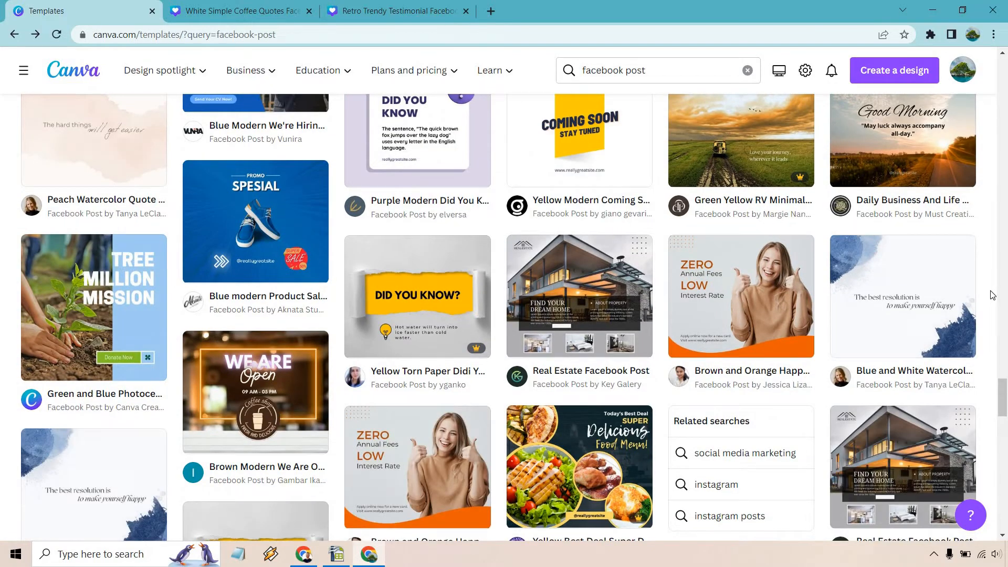
Step: Switch to the White Simple Coffee Quotes post in the editor
left_click(238, 10)
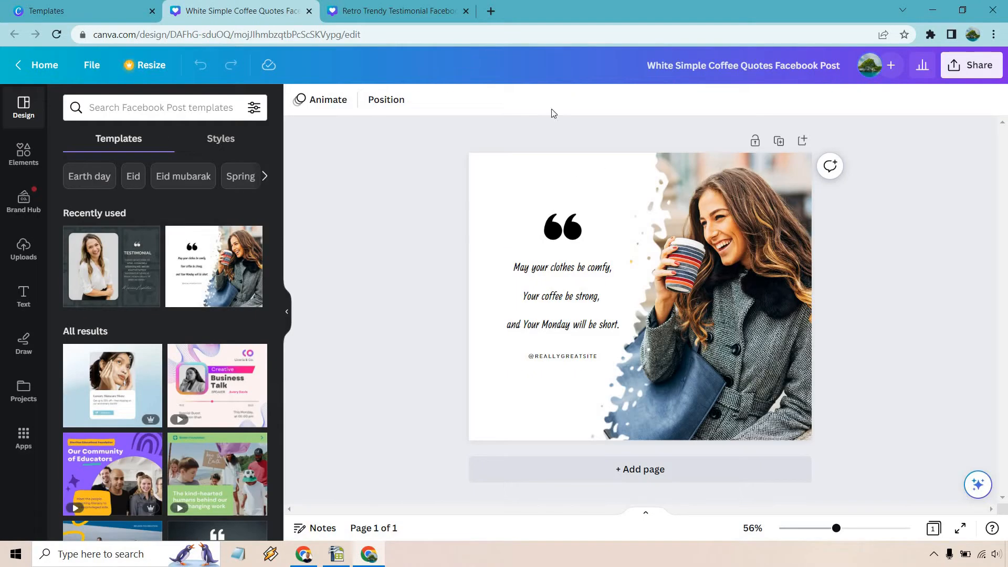
mouse_move(1003, 322)
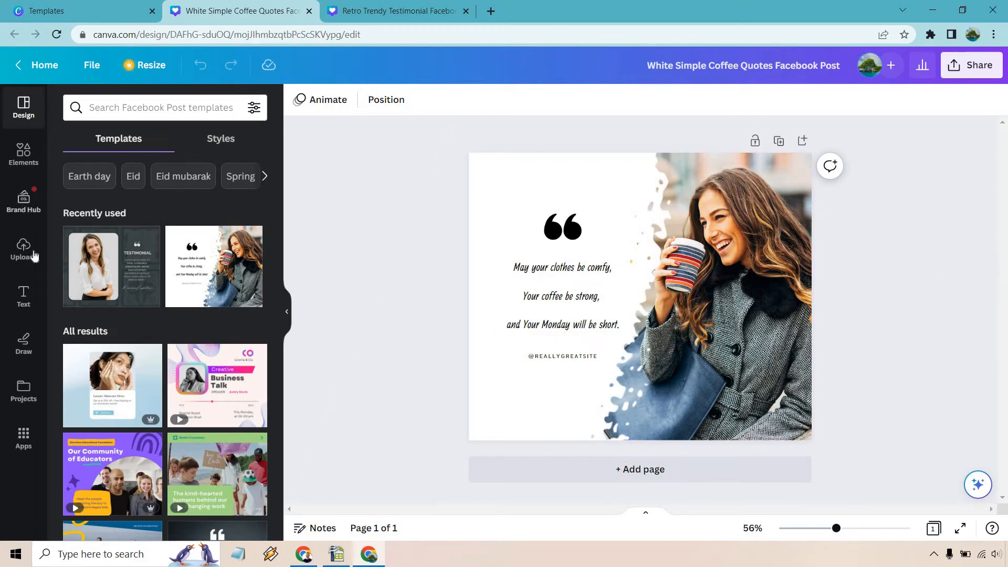
Step: Add the uploaded man-in-blue-suit photo onto the coffee-quote post
left_click(23, 250)
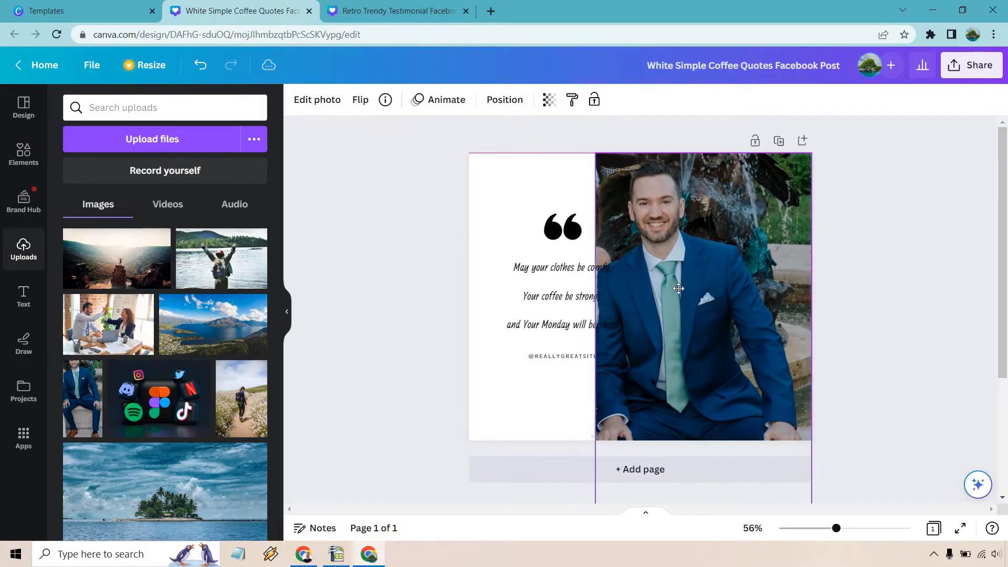
Step: Send the man's photo to the back behind the splash frame and flip it horizontally
left_click(703, 296)
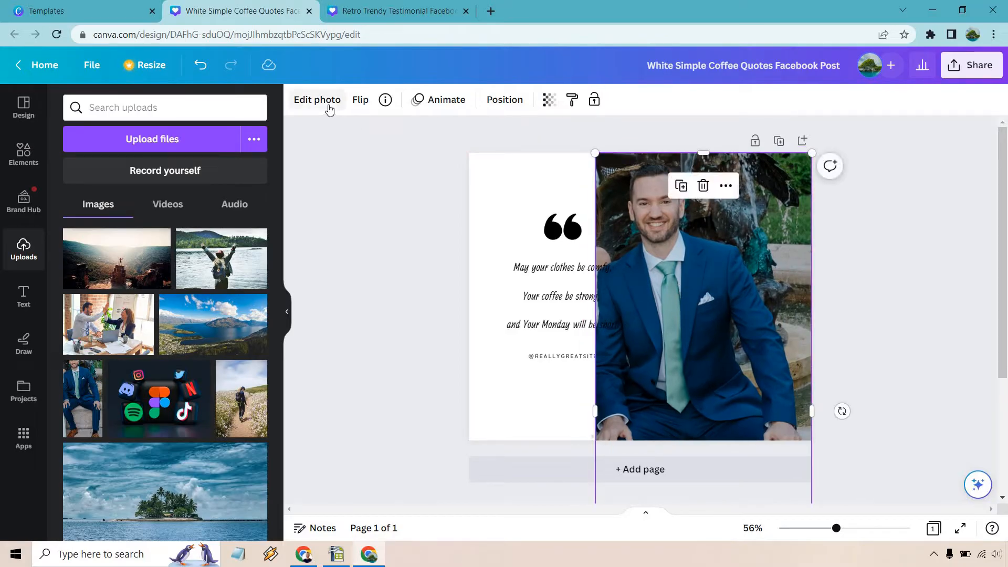
mouse_move(505, 100)
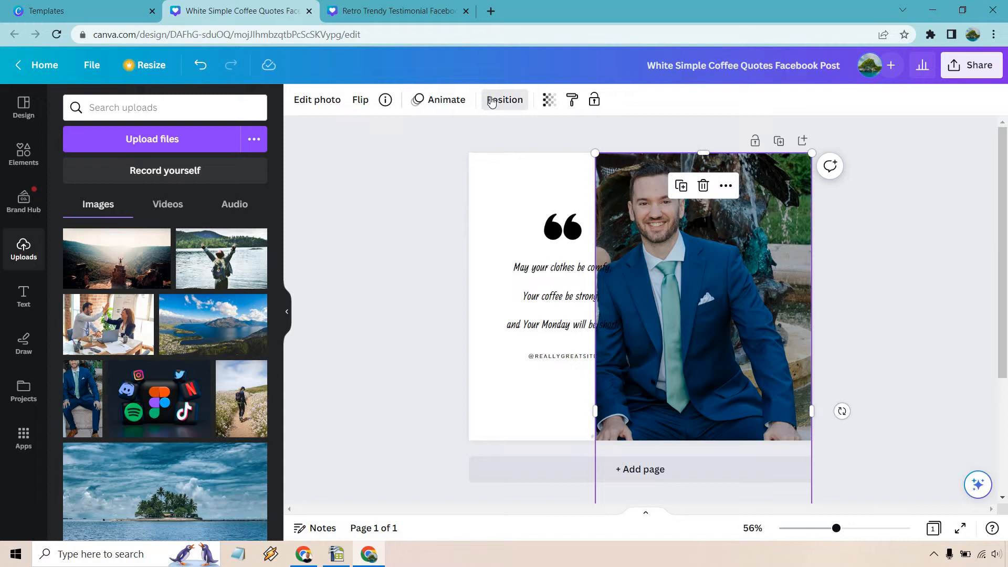
left_click(506, 100)
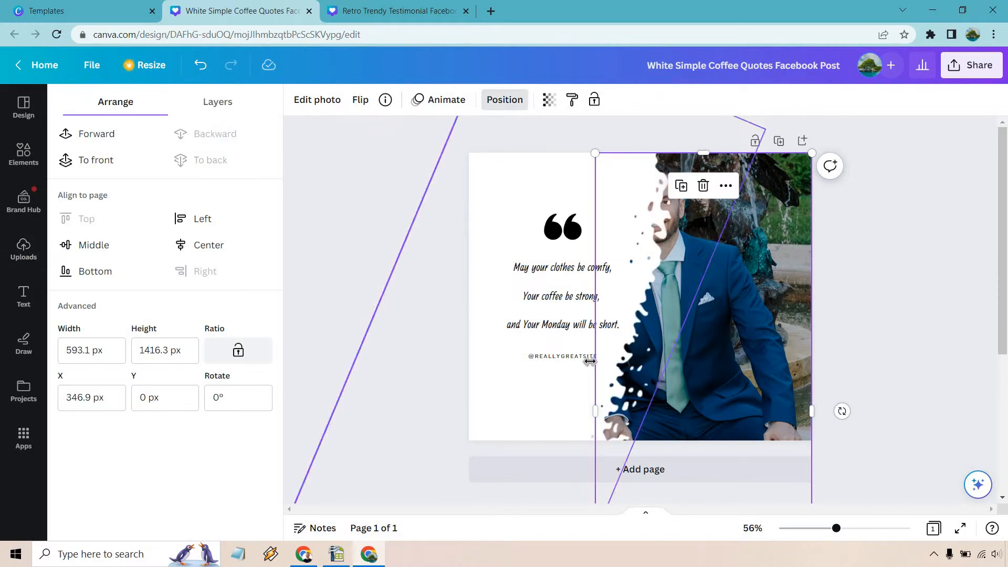
mouse_move(675, 237)
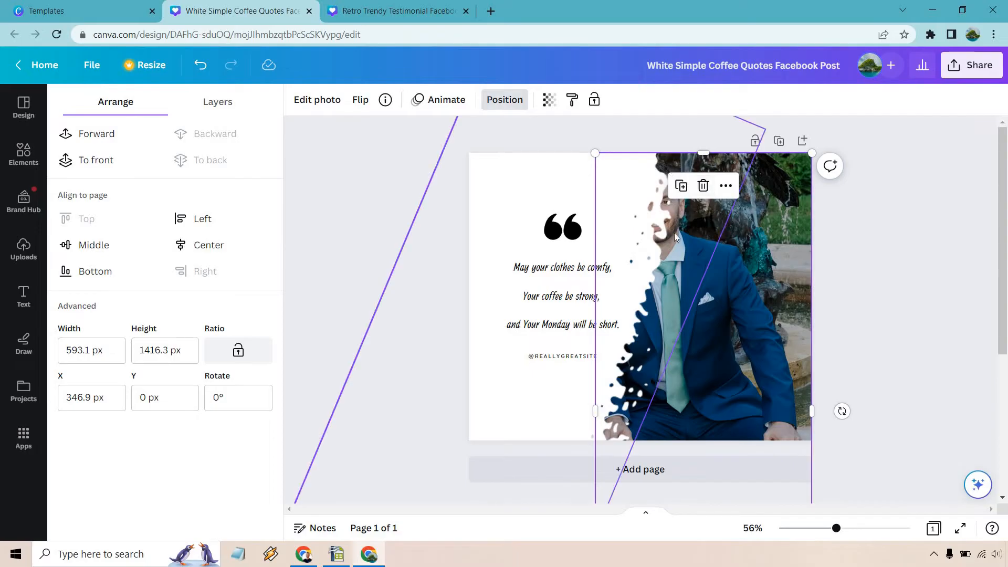
mouse_move(861, 224)
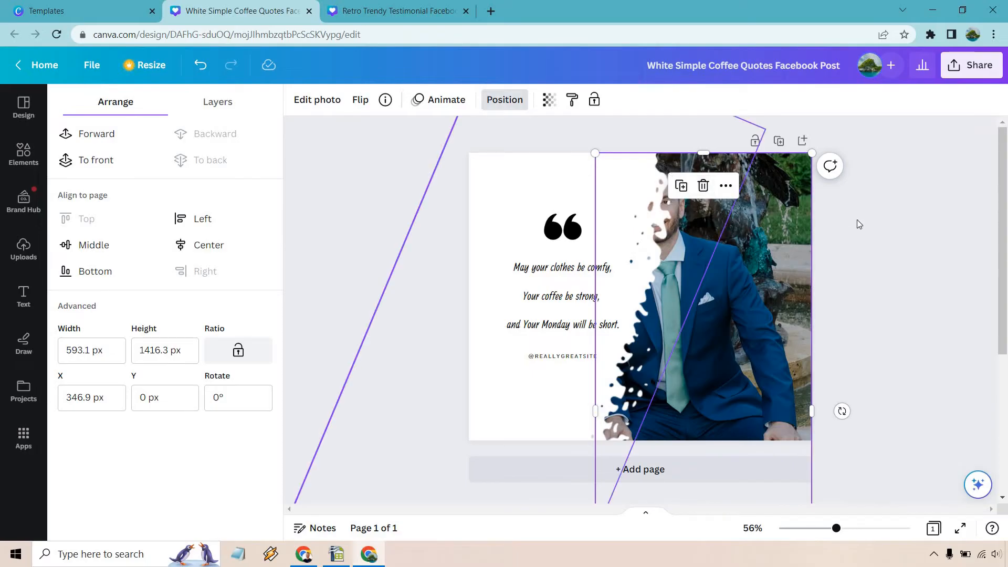
mouse_move(761, 278)
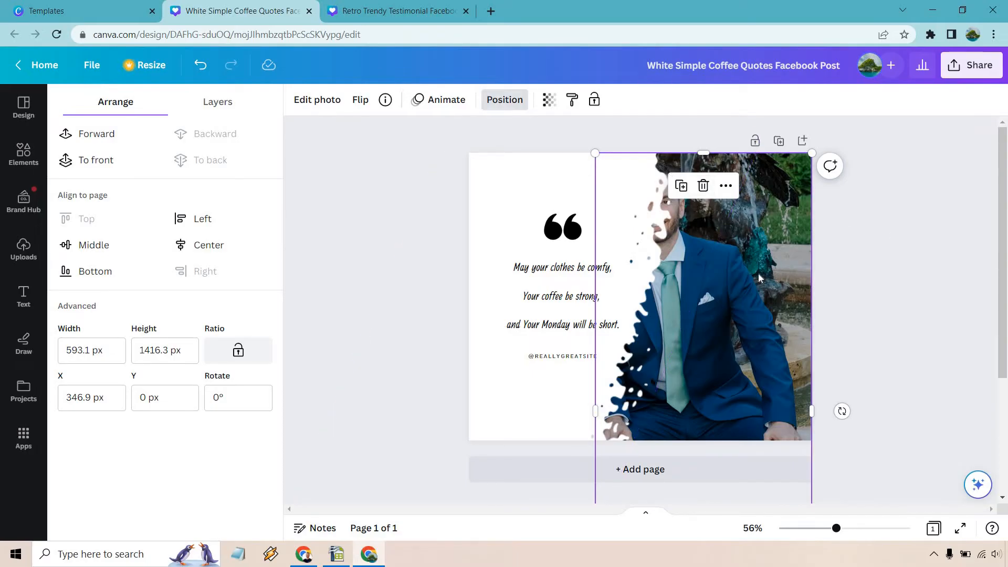
left_click(361, 100)
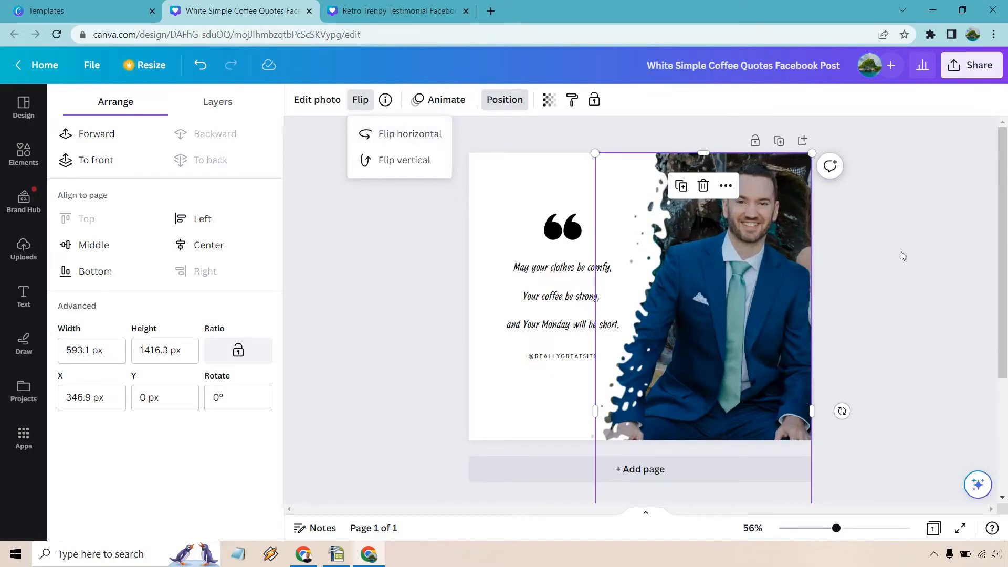
left_click(918, 248)
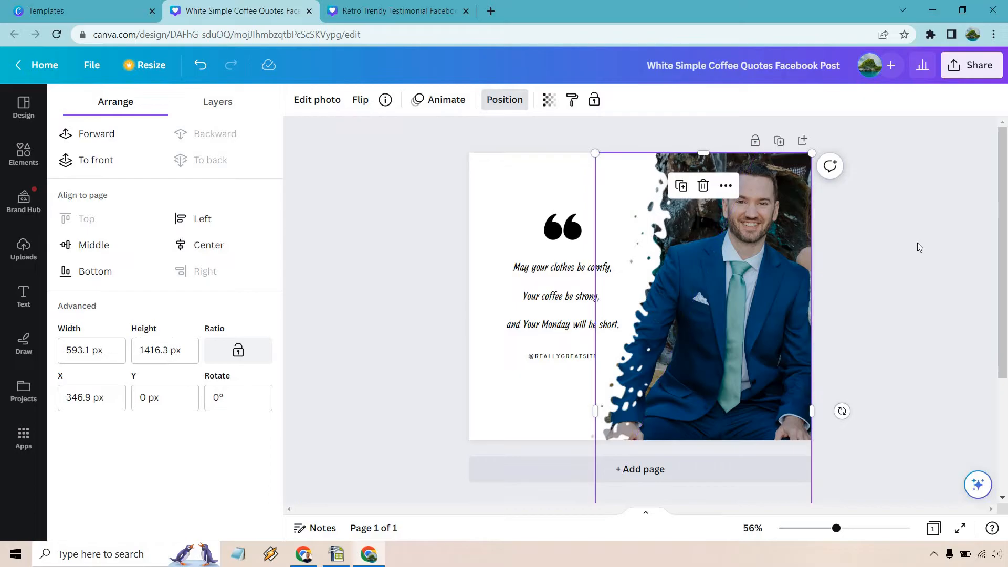
left_click(23, 250)
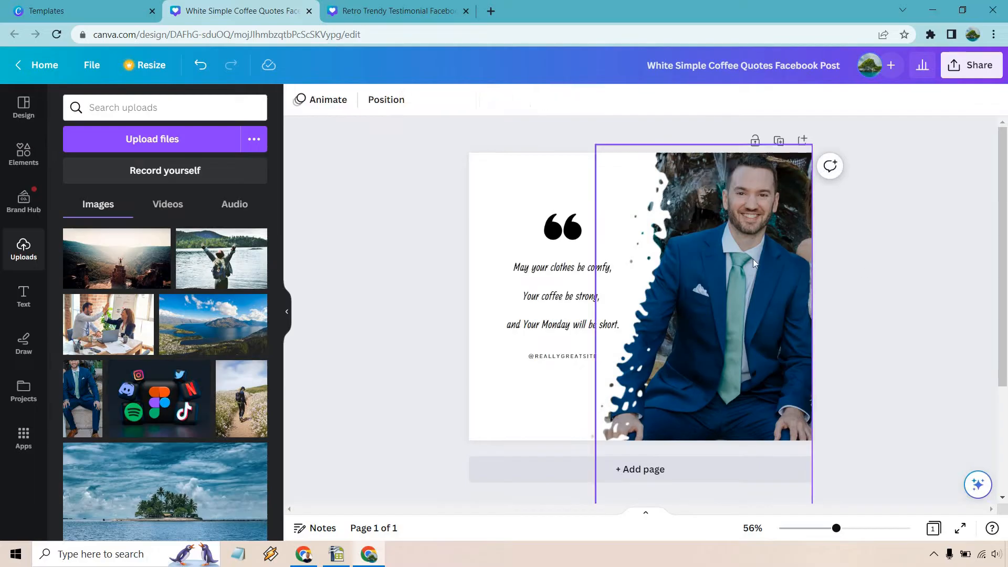
left_click(916, 266)
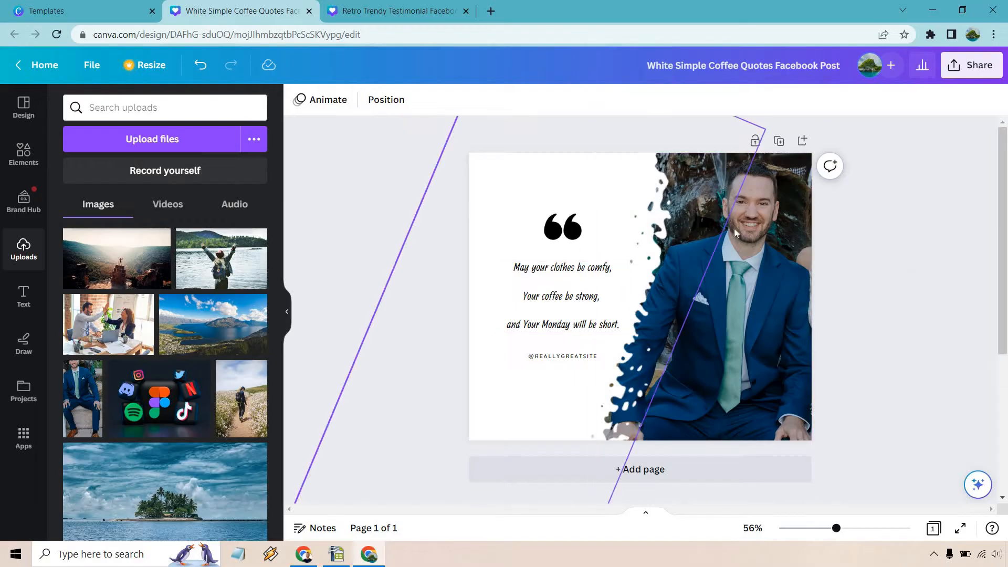
left_click(563, 297)
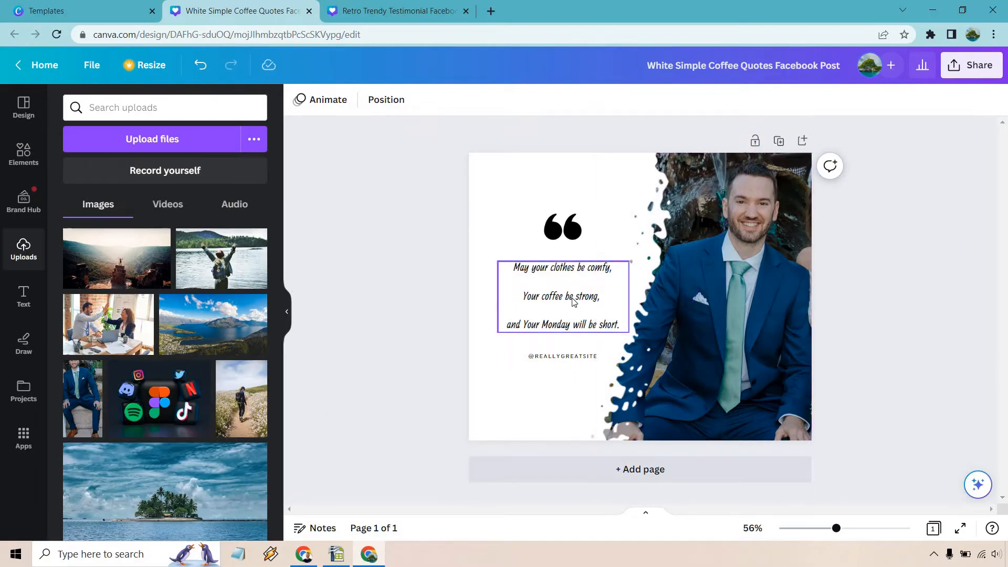
double_click(561, 296)
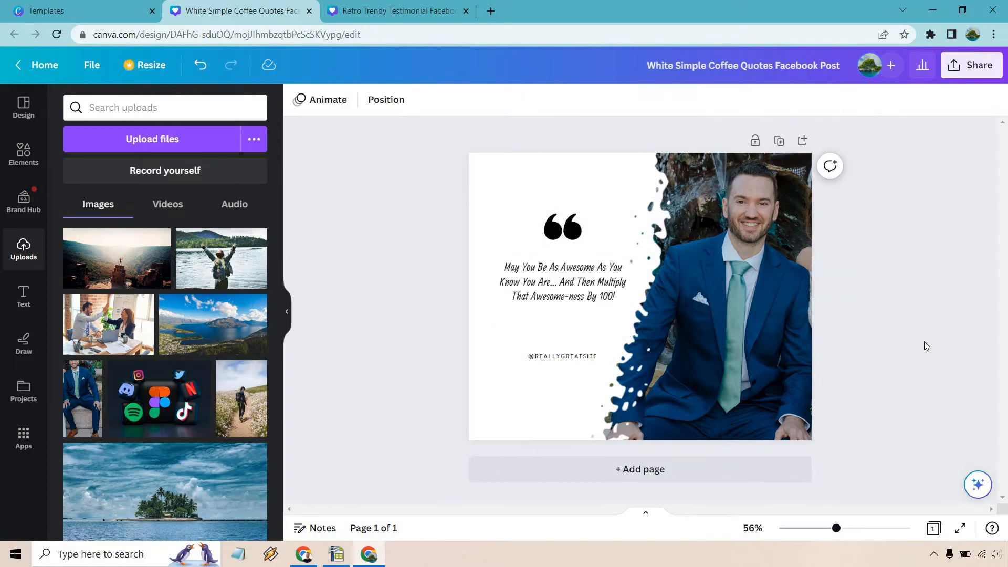
mouse_move(923, 332)
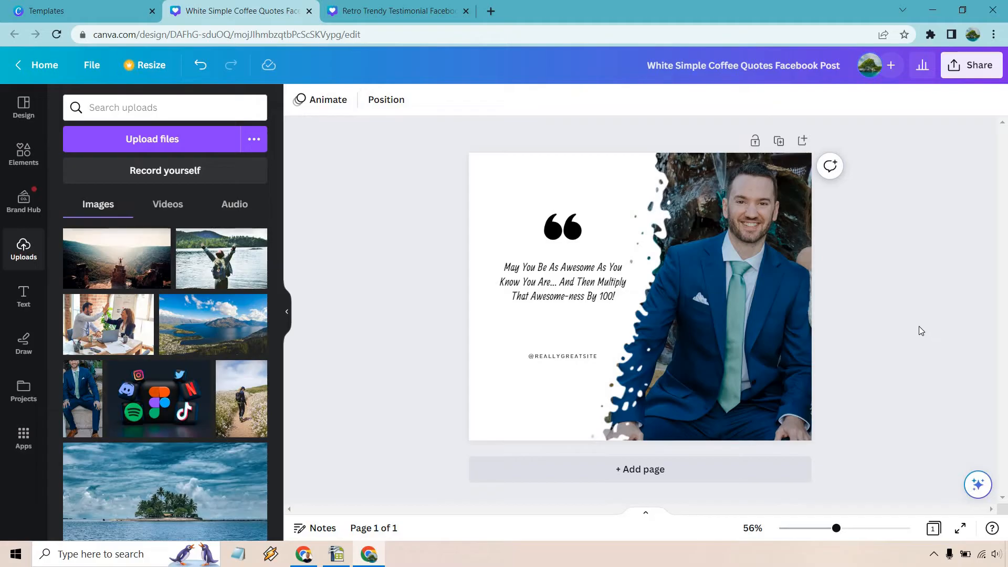
left_click(562, 356)
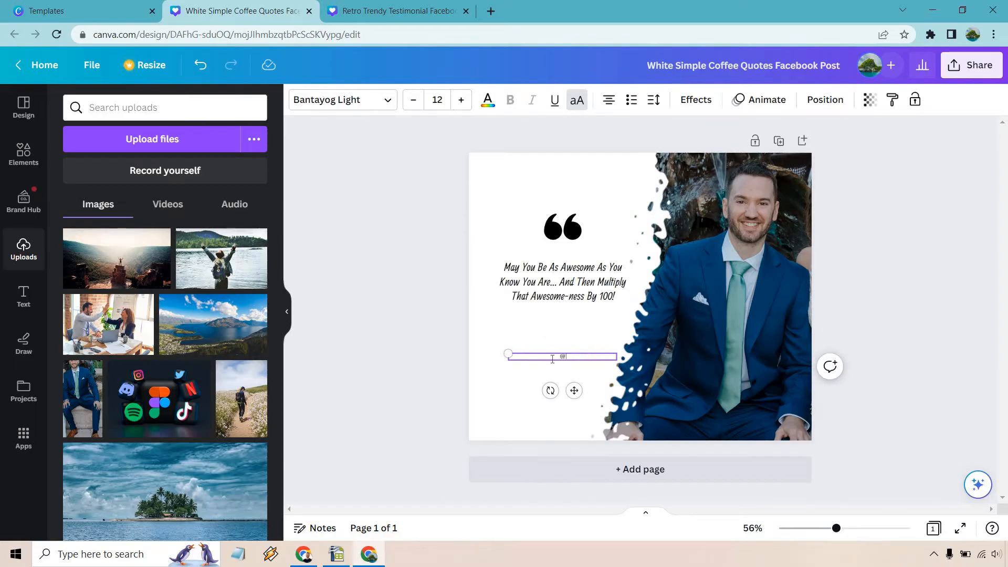
type("@MARKETINGISLA")
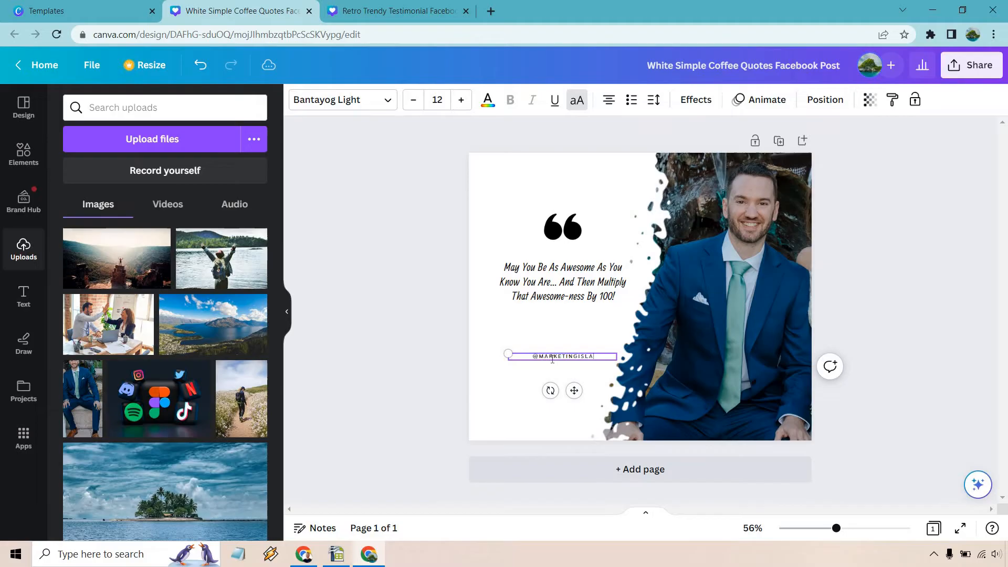
type("ND")
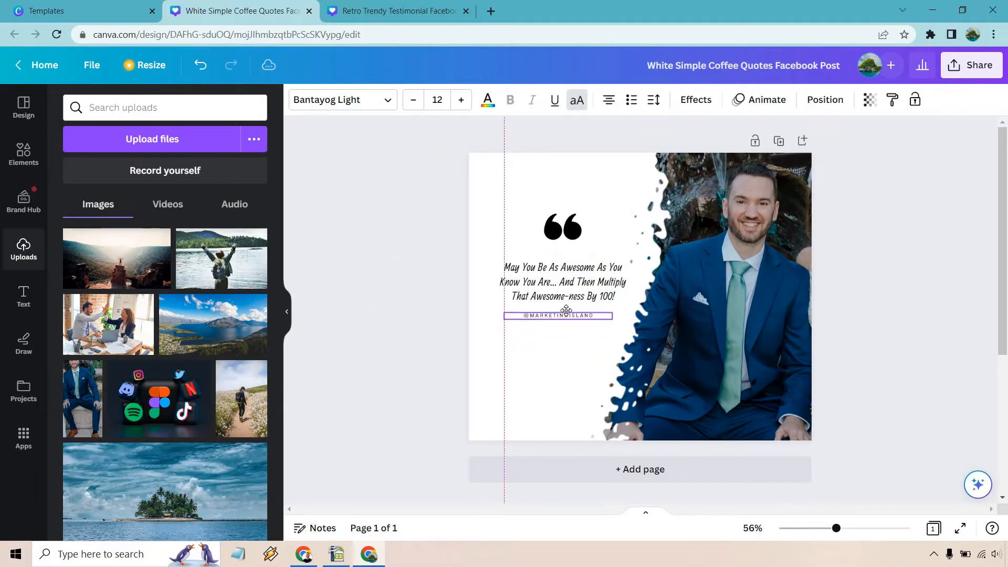
left_click(563, 281)
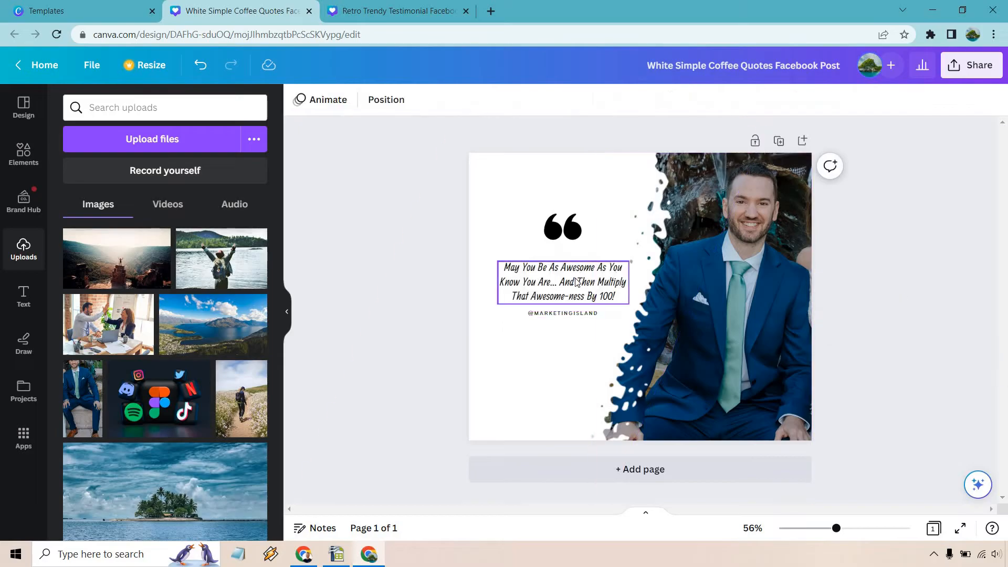
Step: Review the quote's font, keep it, and switch to the Retro Trendy Testimonial post
double_click(561, 282)
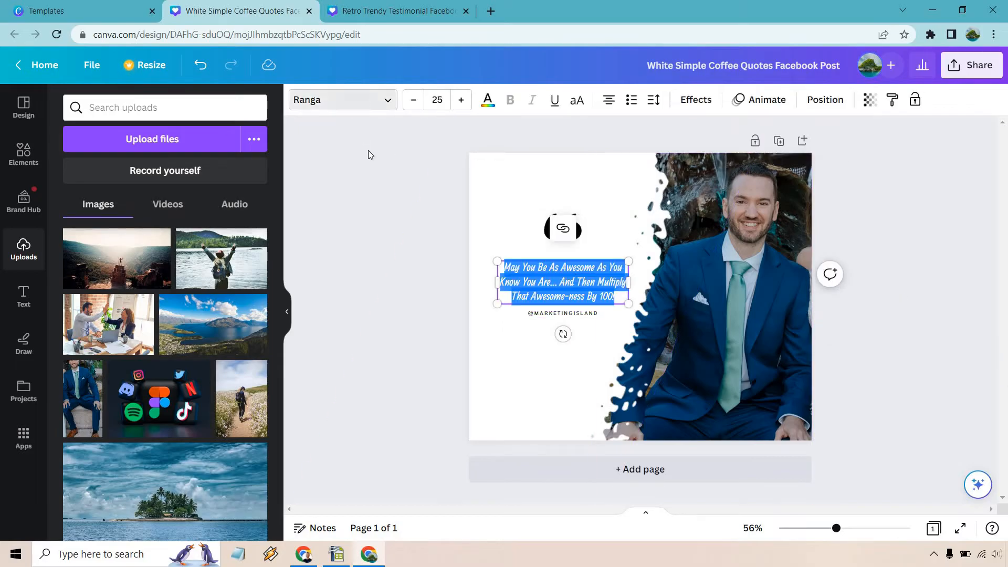
left_click(342, 100)
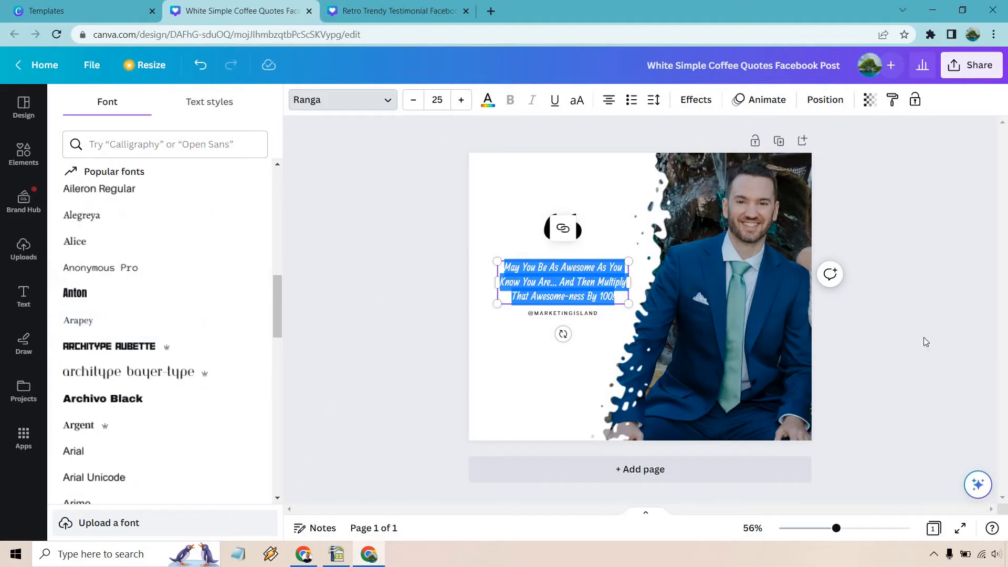
left_click(24, 250)
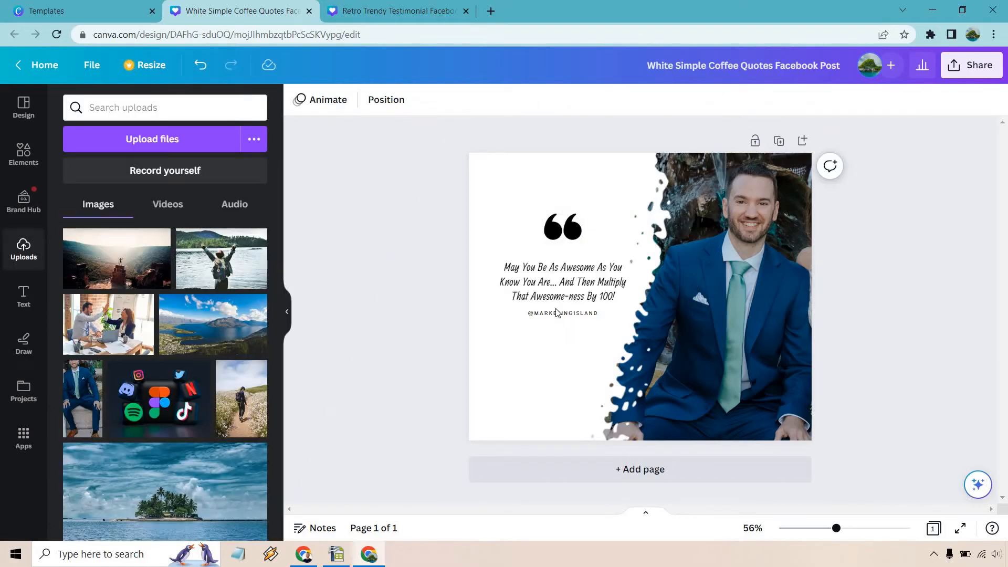
left_click(562, 282)
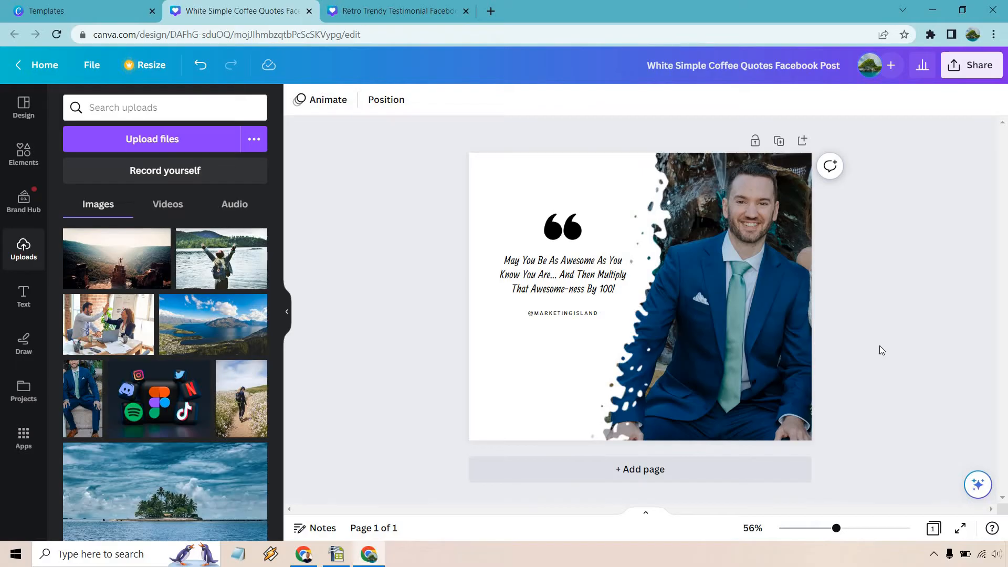
left_click(391, 10)
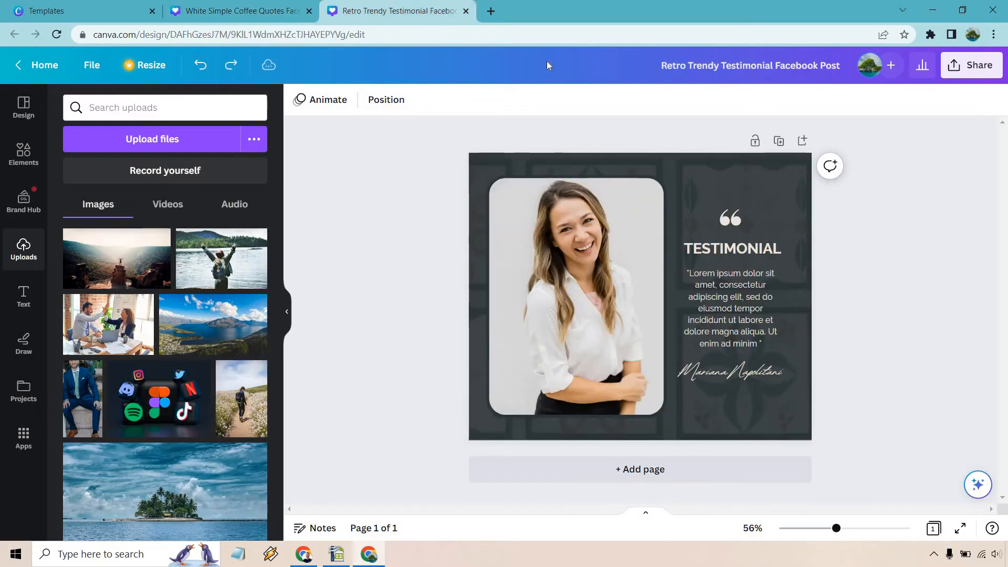
mouse_move(949, 321)
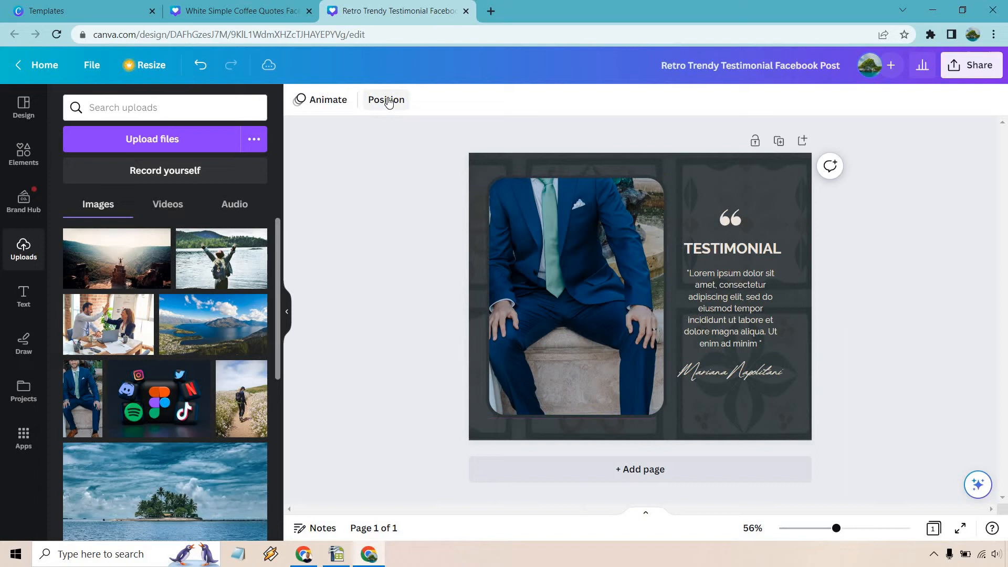
Step: Re-crop the testimonial's photo layer so the man's face and suit sit inside the frame
left_click(385, 100)
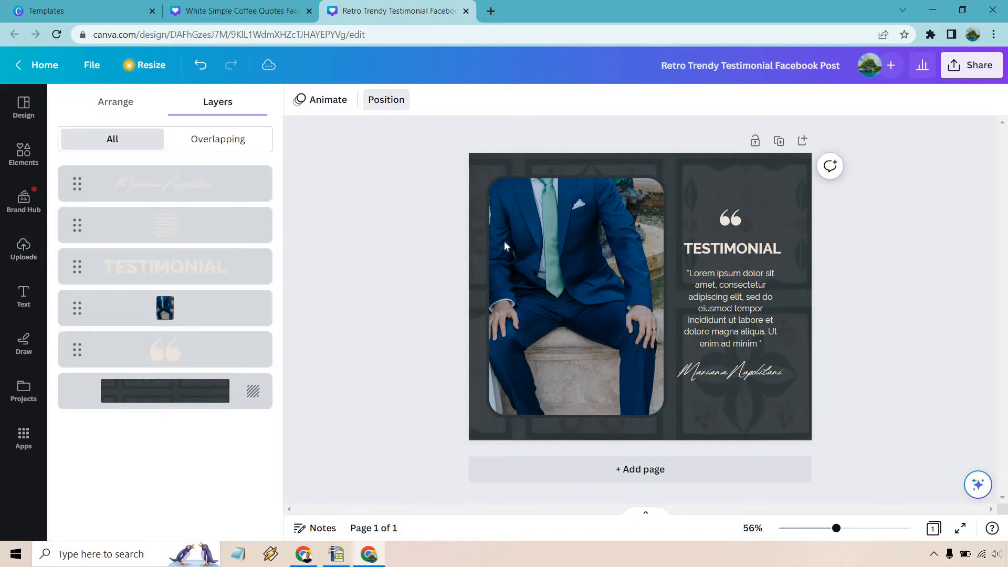
left_click(573, 296)
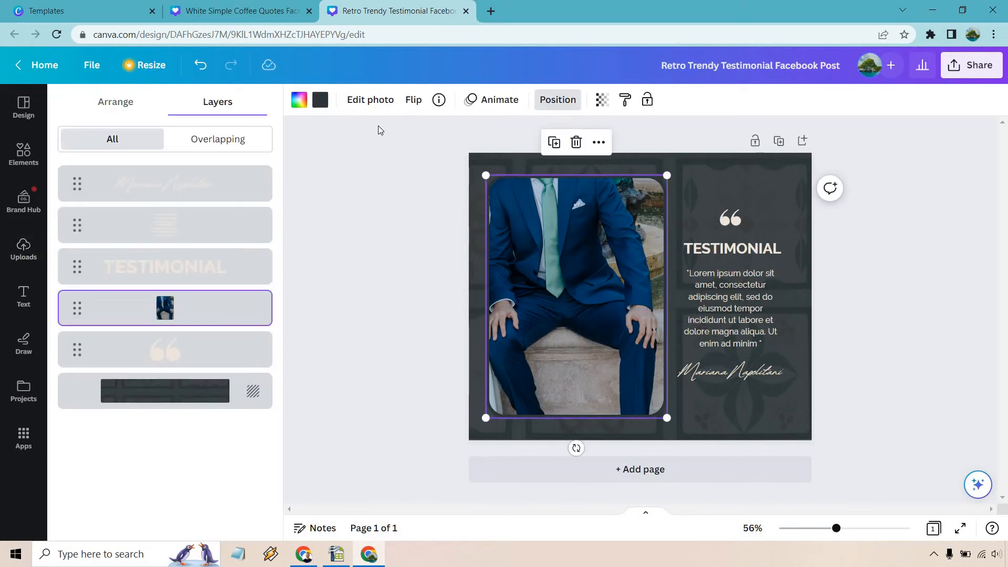
left_click(370, 100)
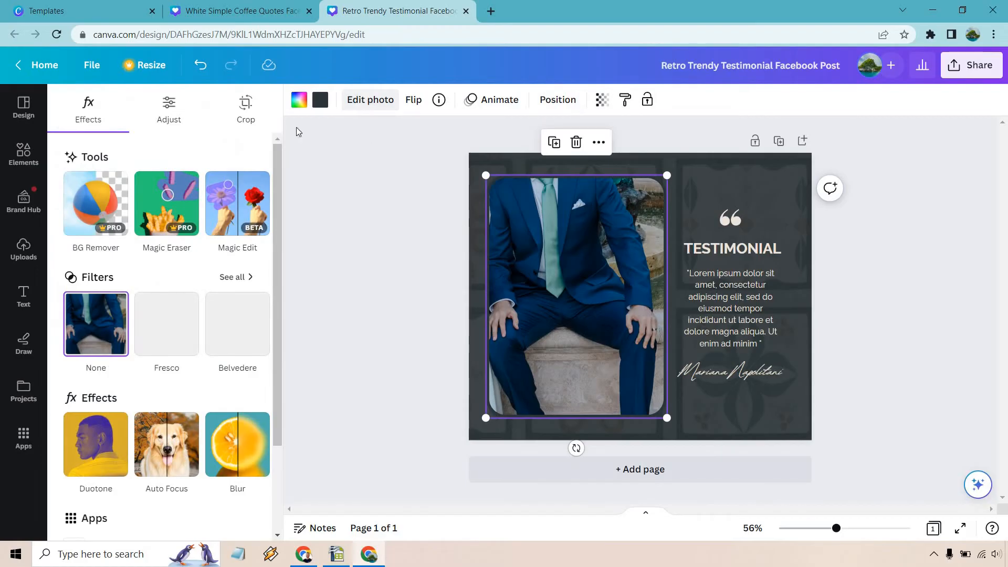
left_click(245, 108)
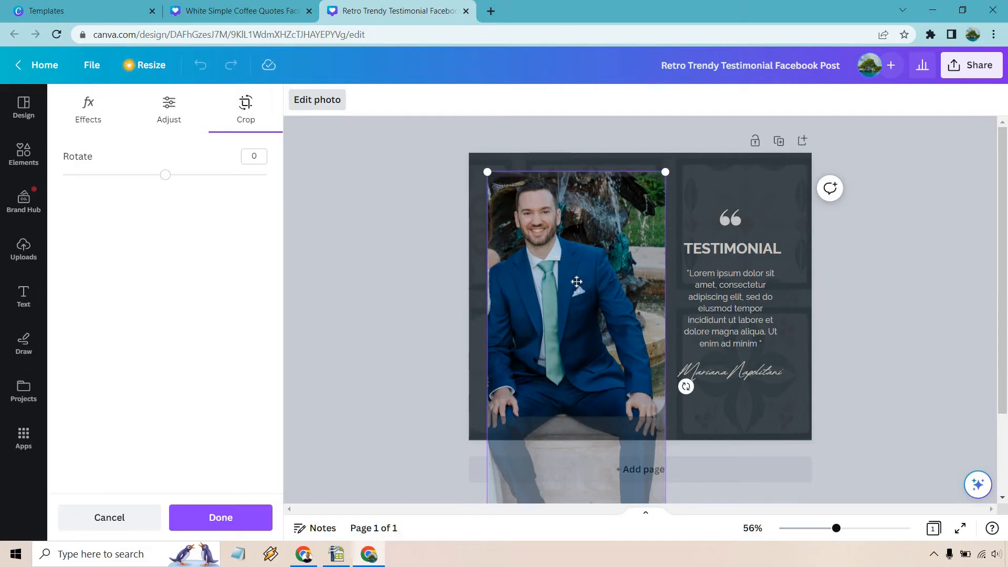
left_click(220, 518)
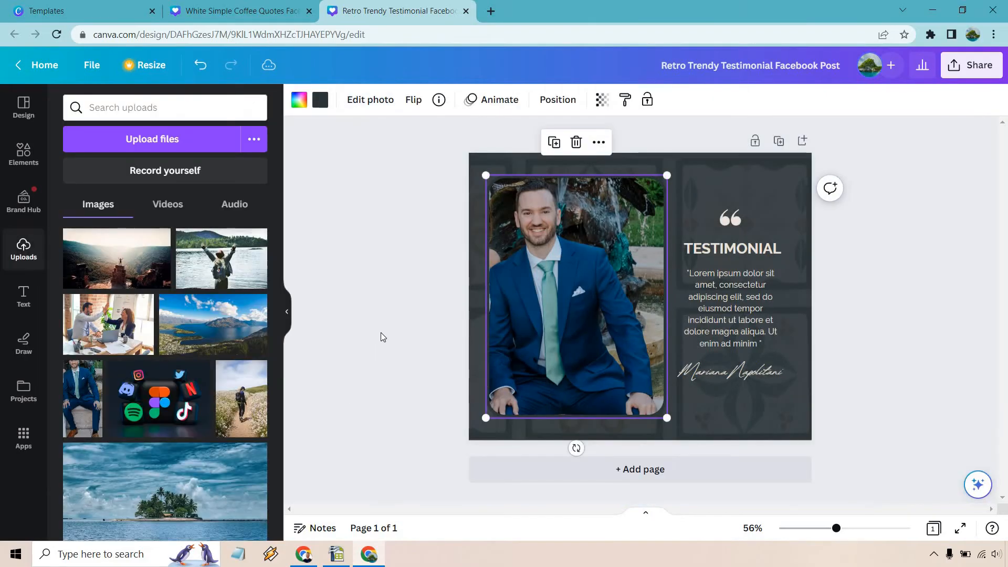
left_click(380, 336)
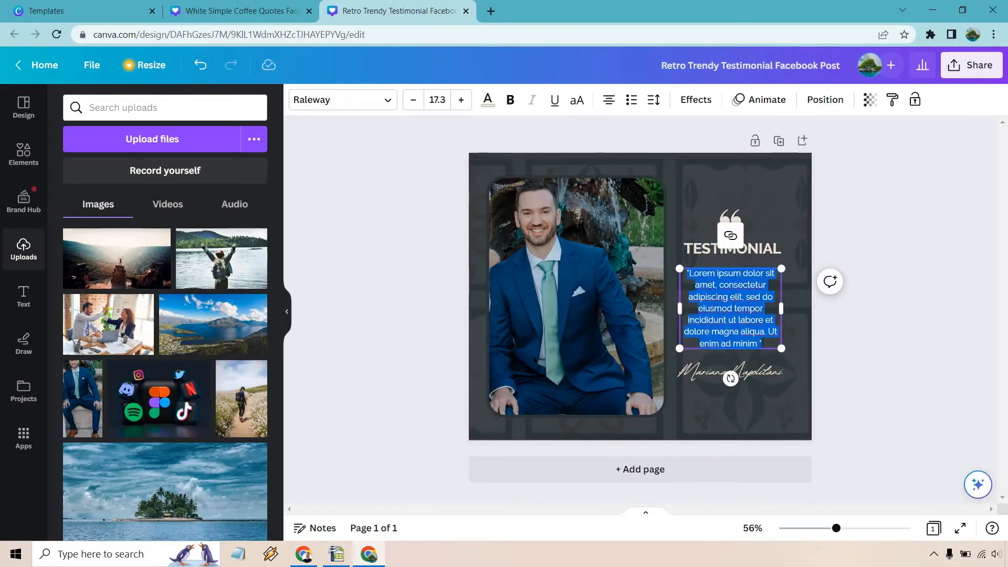
Step: Rewrite the testimonial as 'The Best EVER!' signed 'Marketing Island'
type("The Best EVER!")
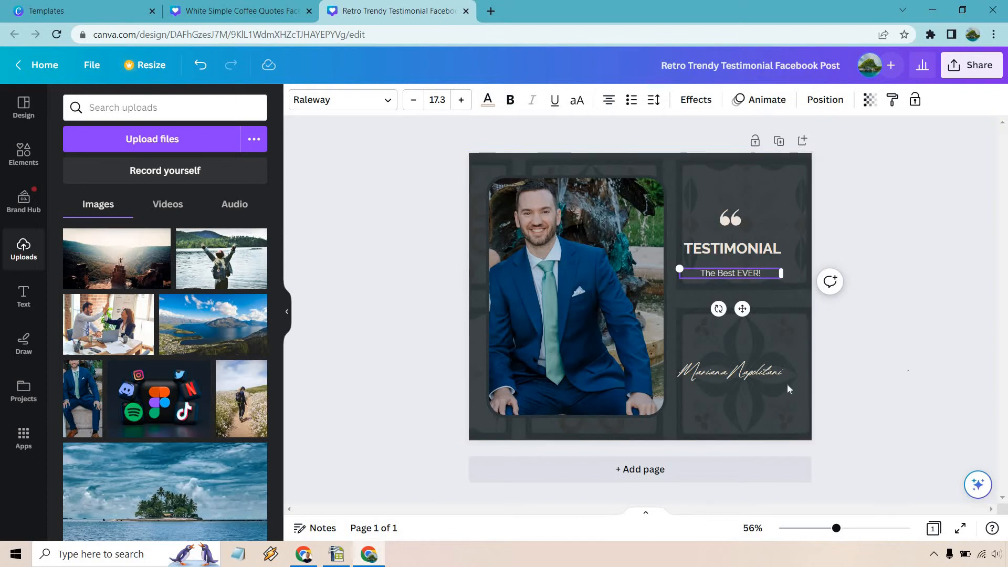
left_click(729, 371)
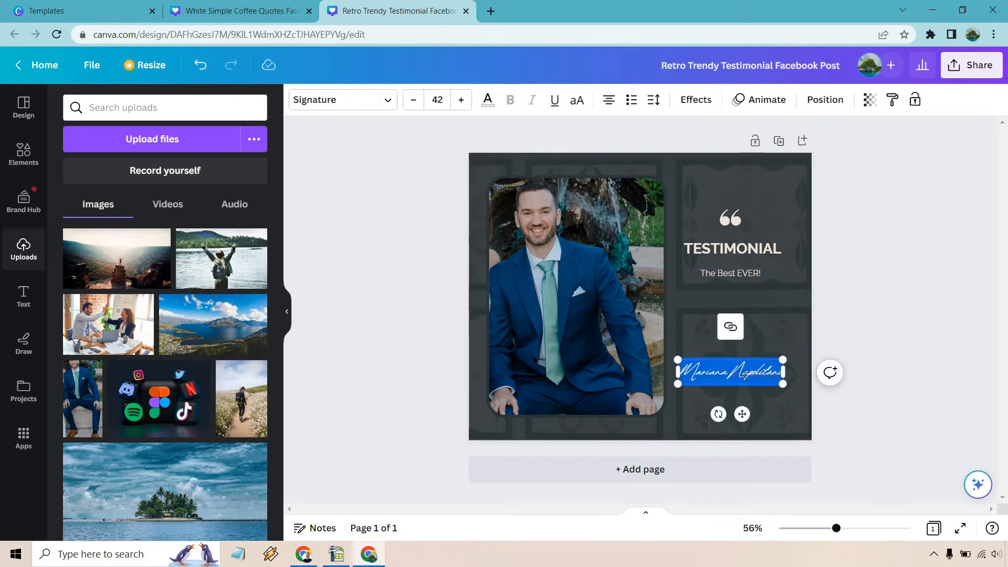
type("Marketing Island")
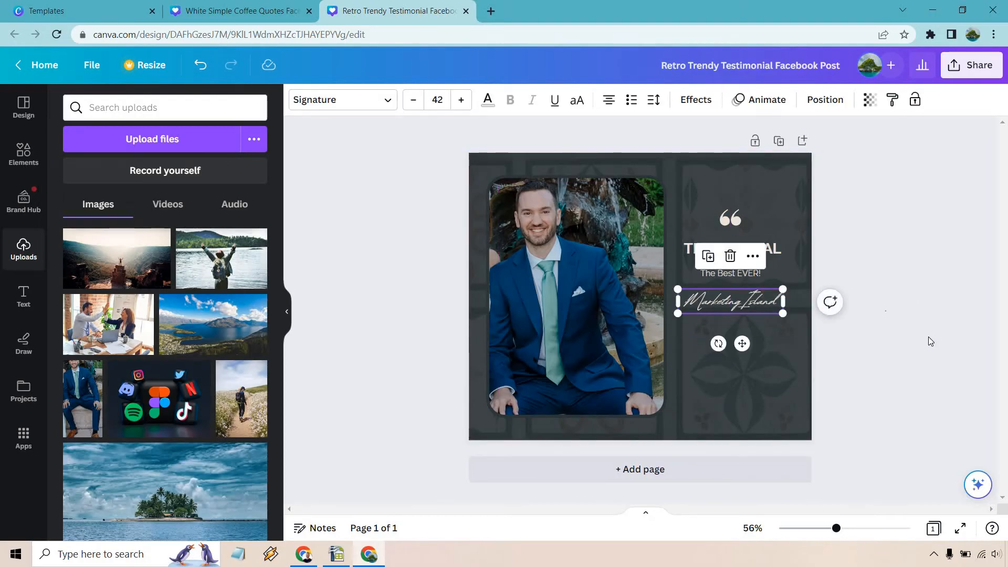
left_click(927, 348)
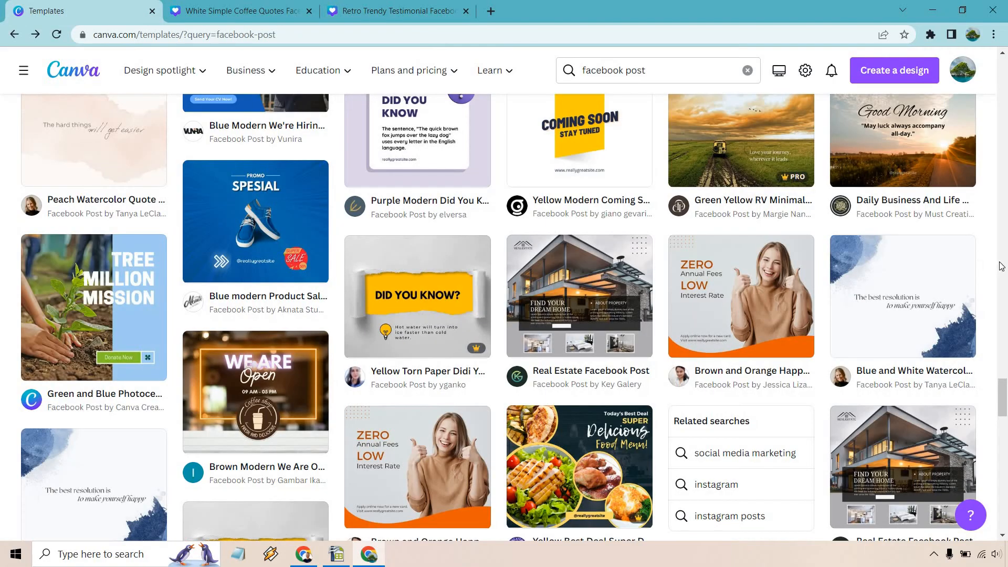
scroll("down", 3)
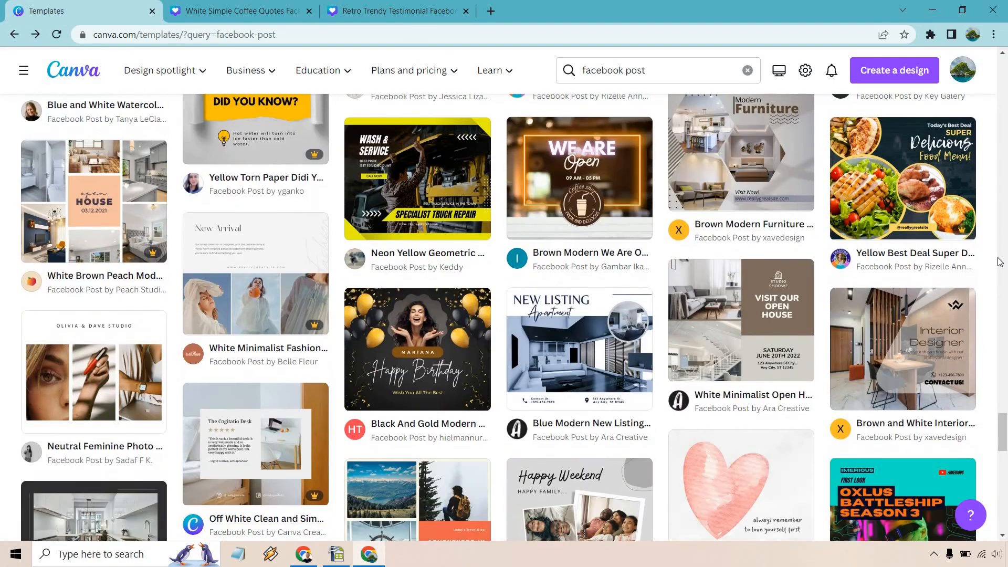
scroll("down", 3)
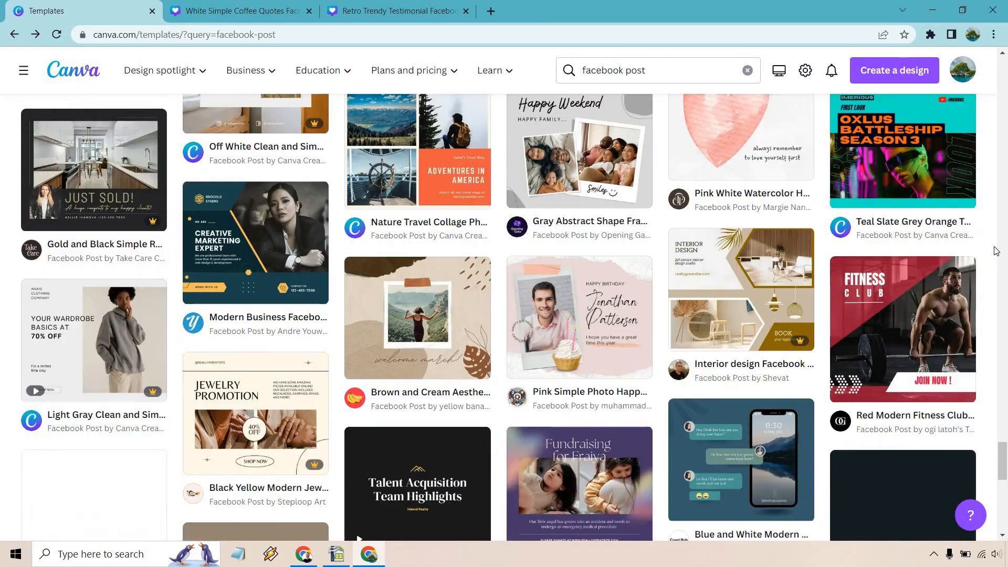
scroll("down", 3)
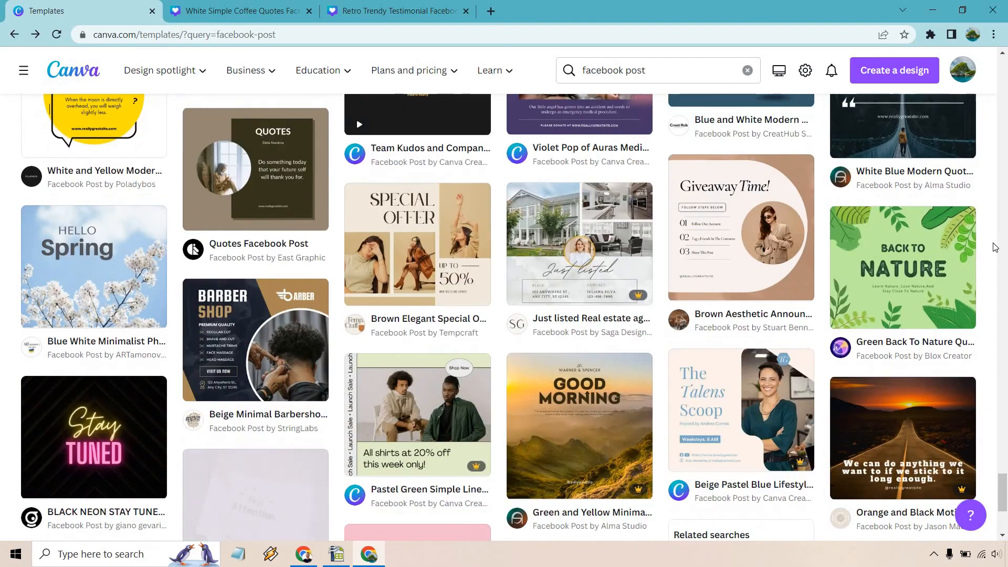
scroll("down", 3)
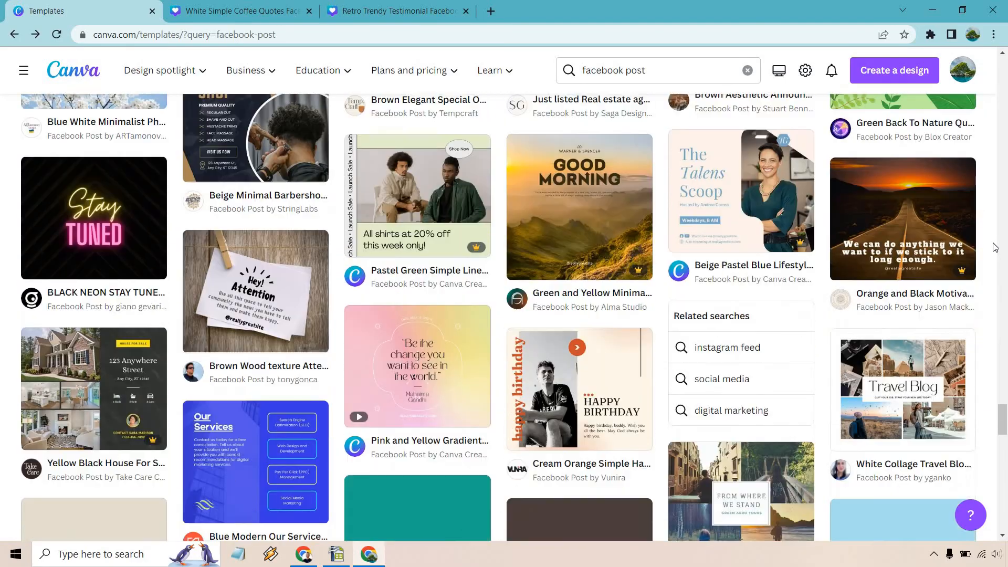
scroll("down", 3)
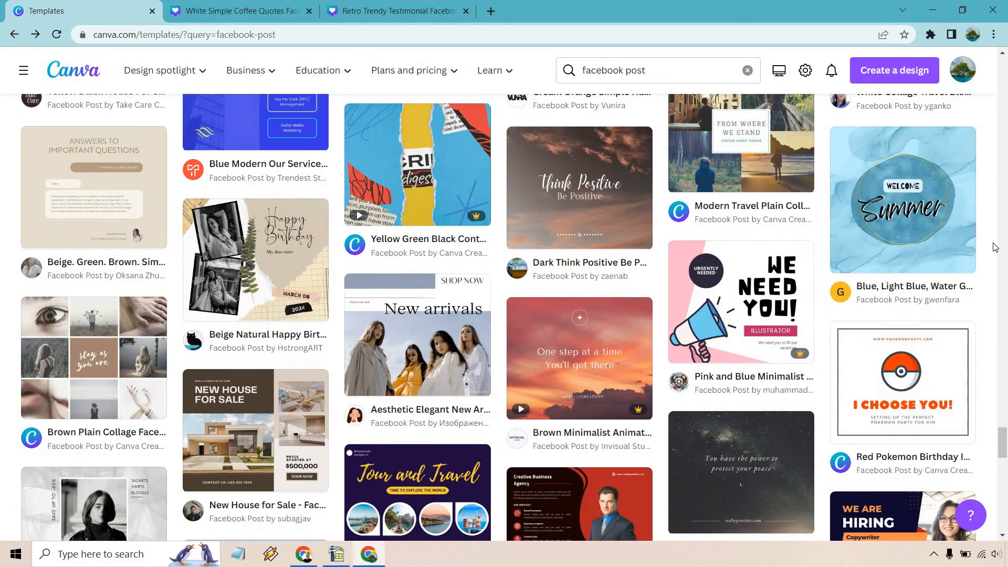
scroll("down", 3)
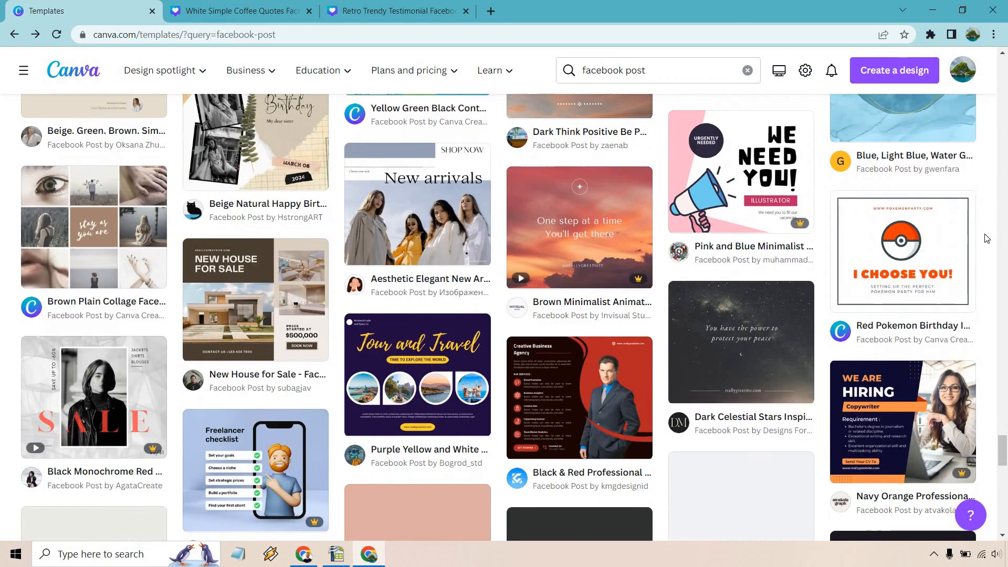
scroll("down", 3)
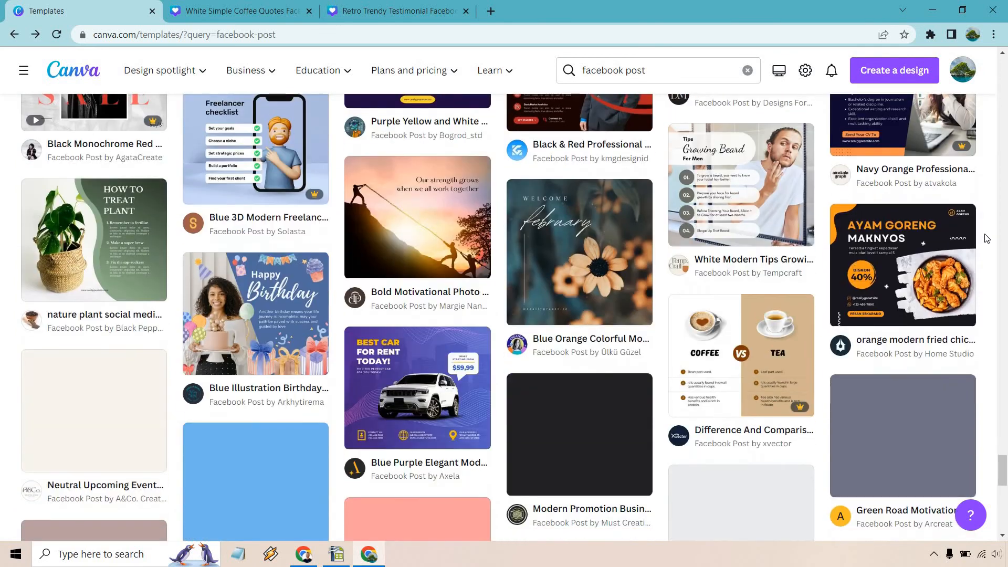
scroll("down", 3)
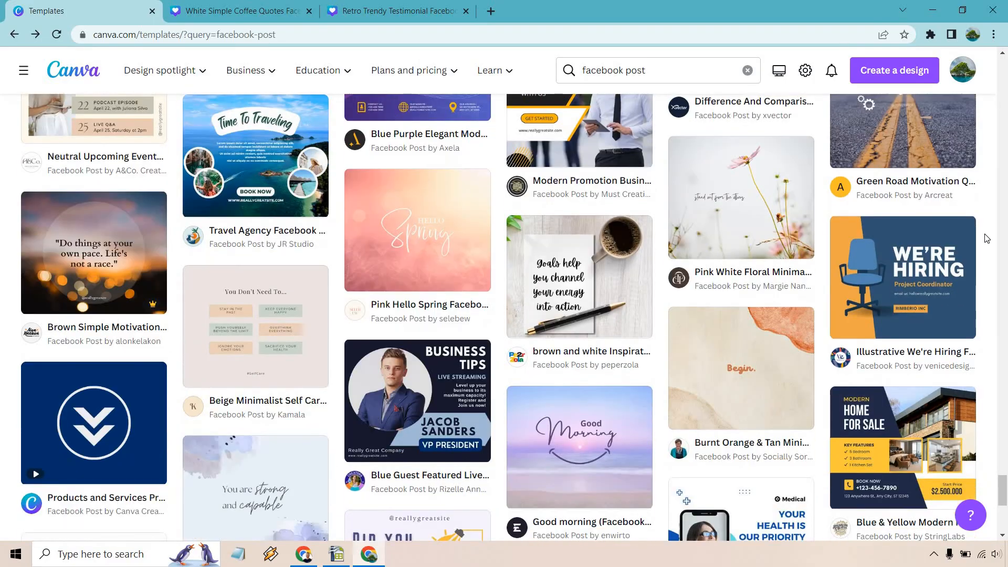
scroll("down", 3)
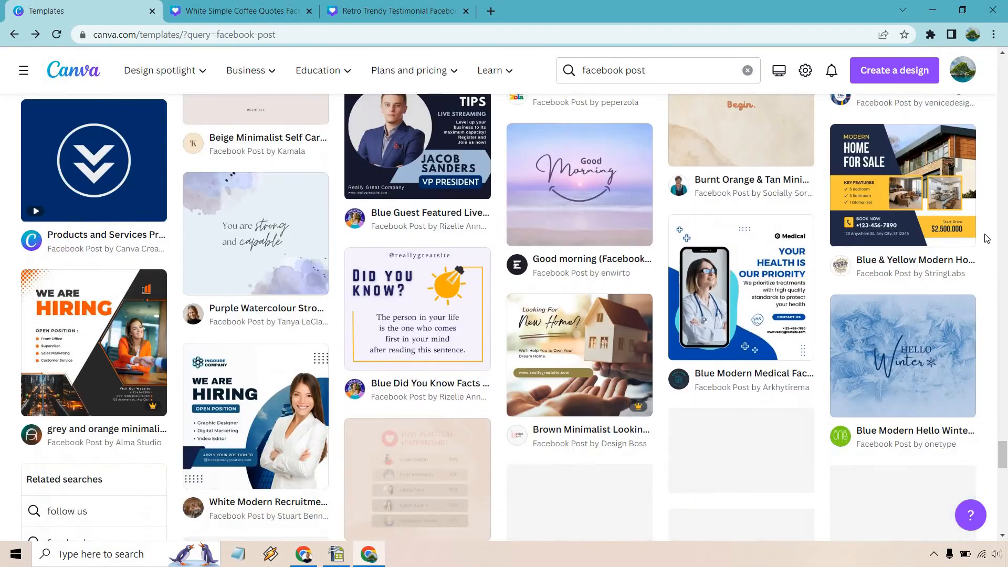
scroll("up", 3)
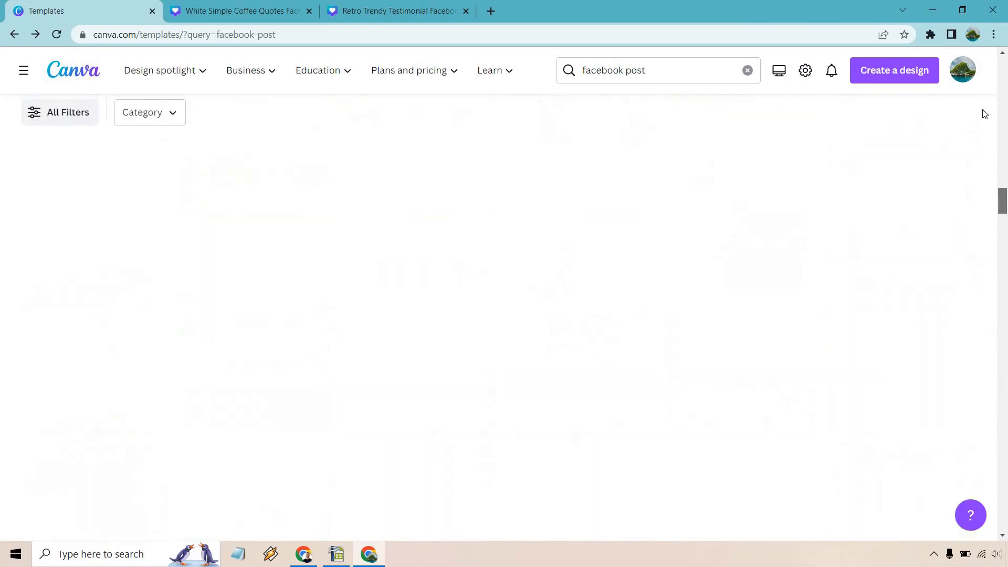